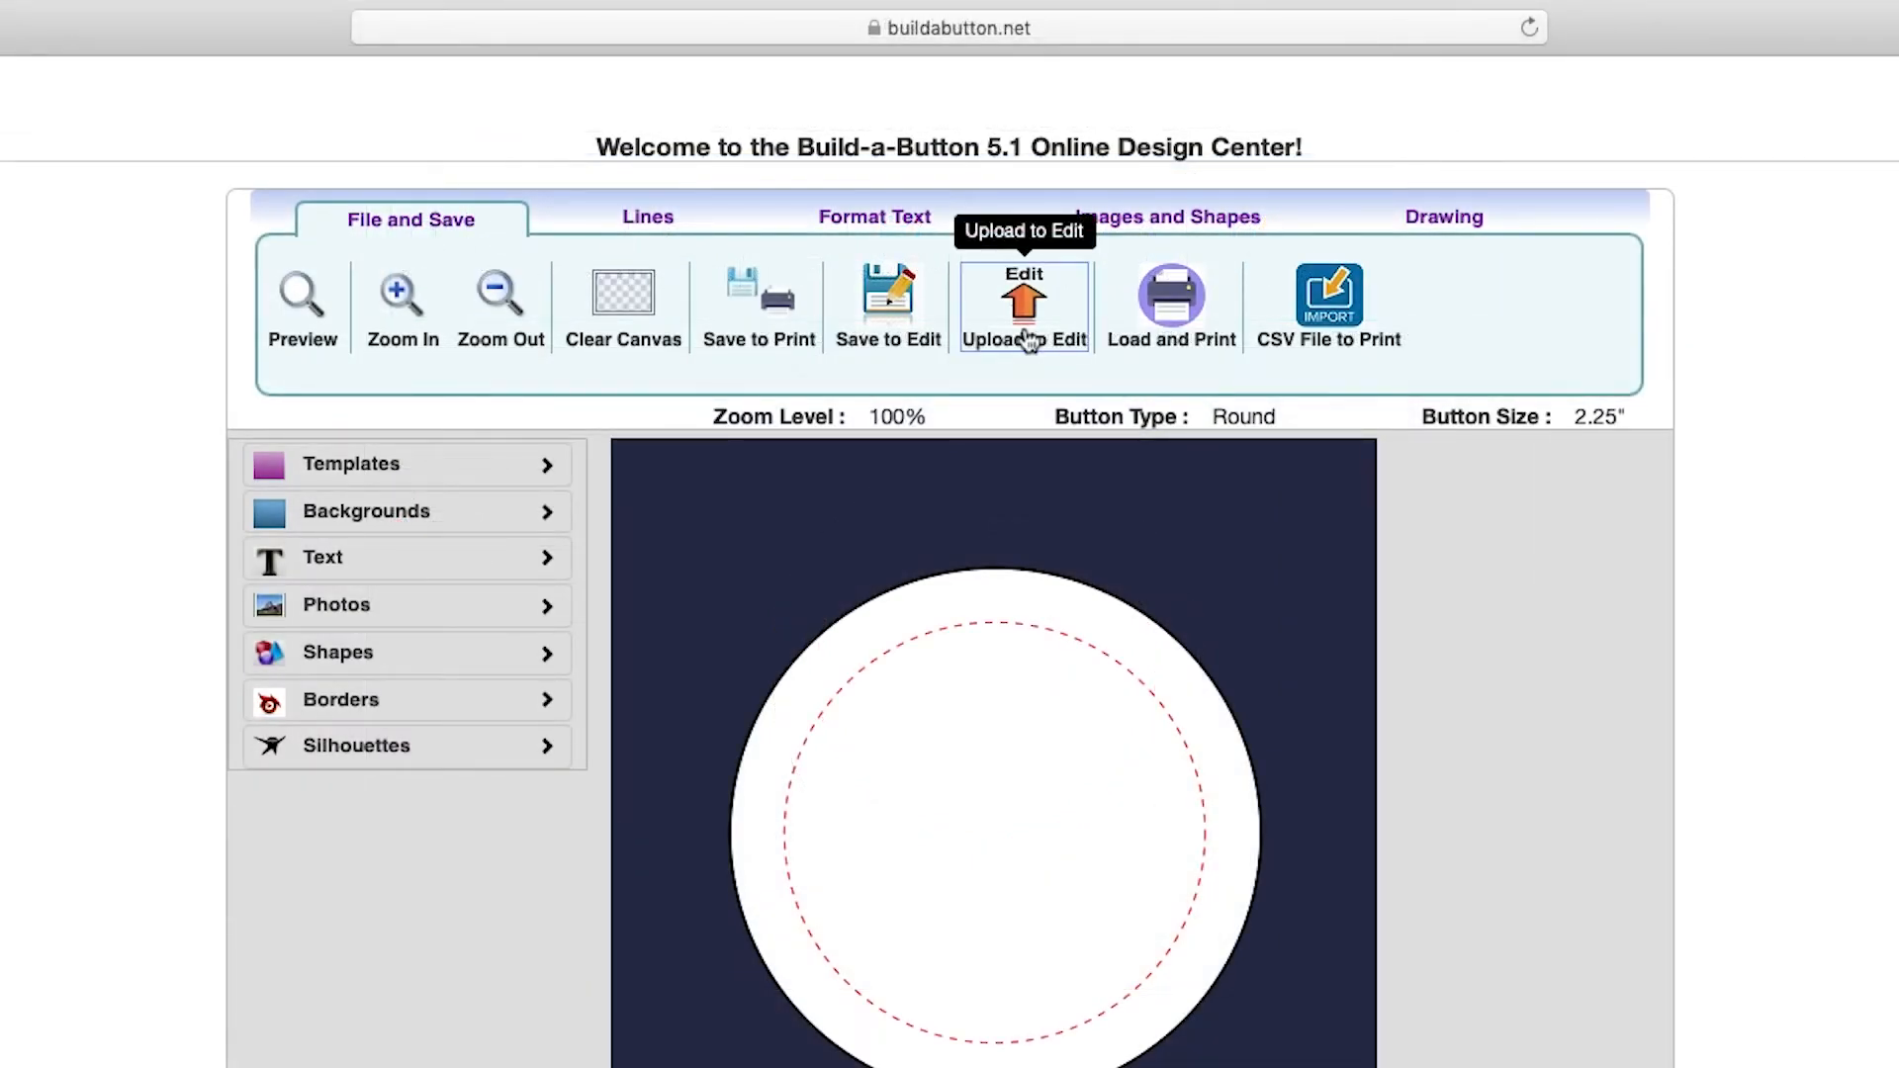
Upload the saved Wolverines-name-badge.txt design so the wolf logo and text appear on the button
{"action": "left_click", "coordinate": [1023, 305]}
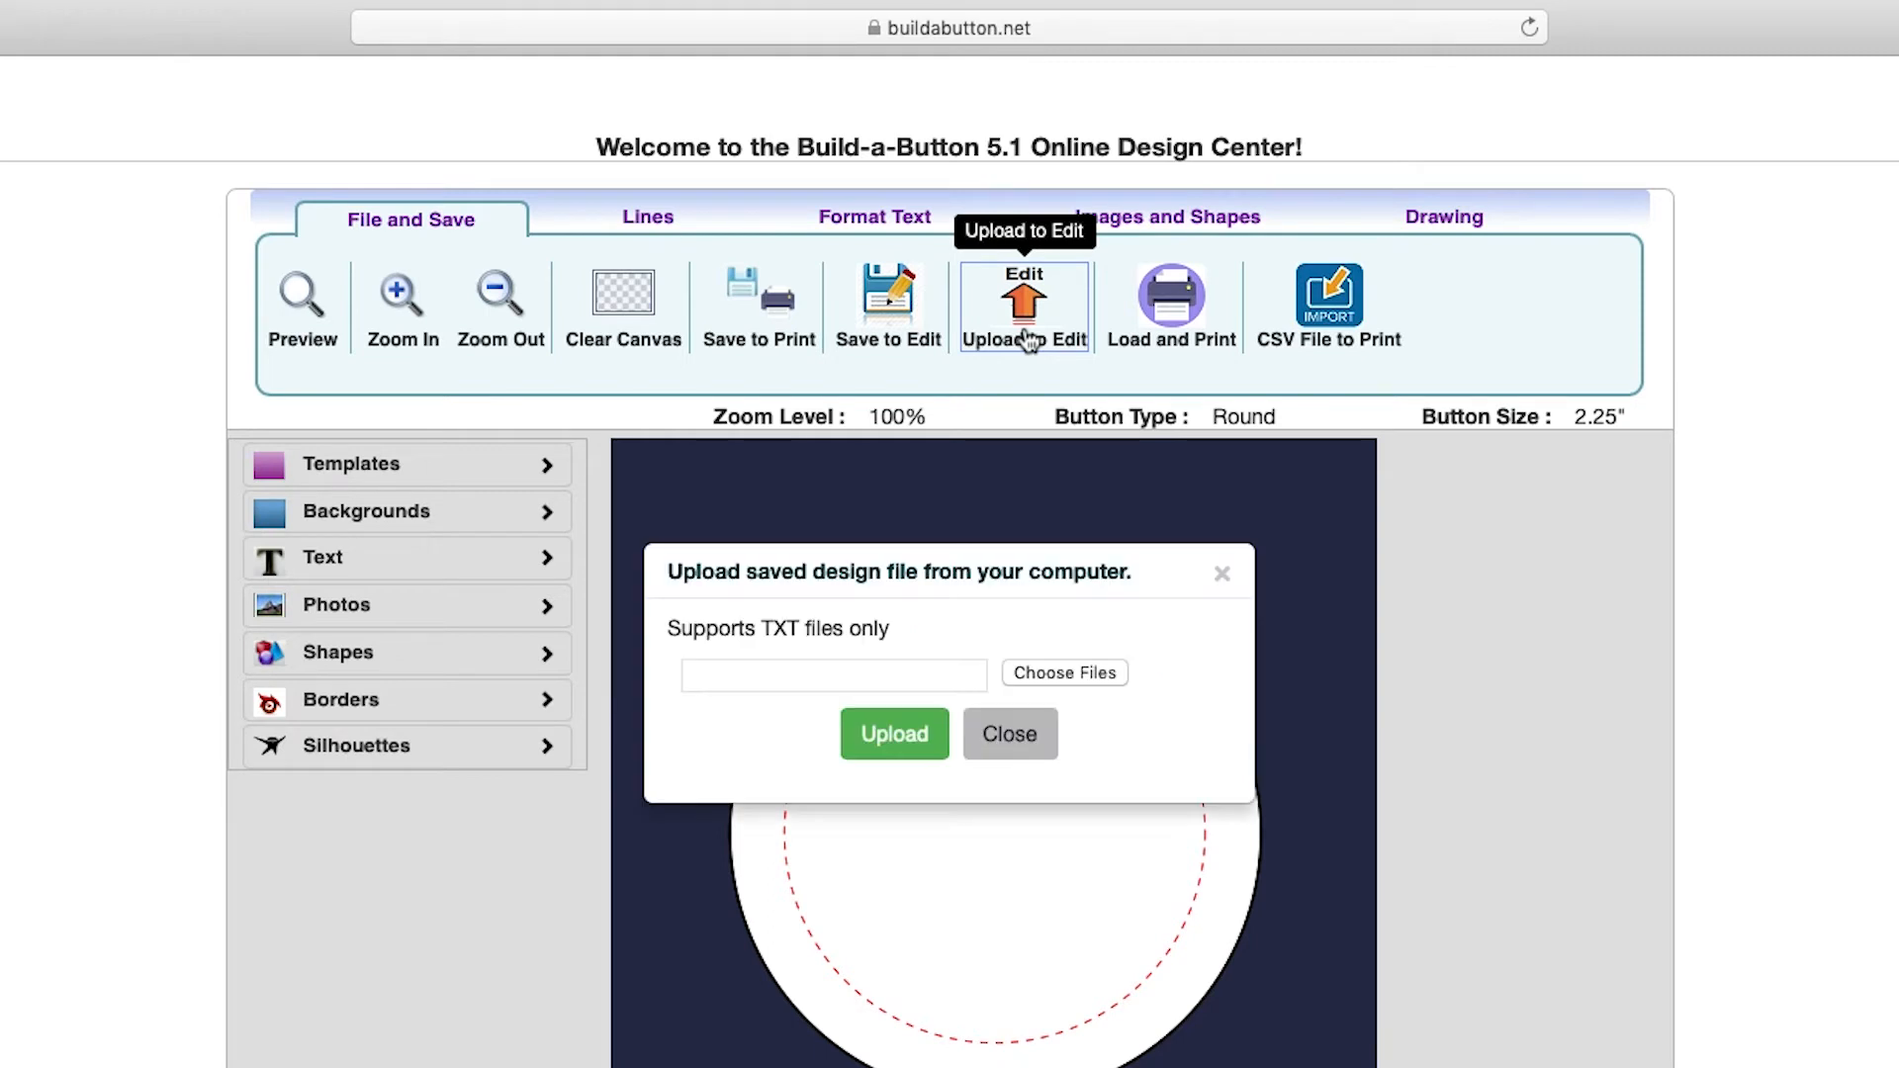
{"action": "mouse_move", "coordinate": [1070, 687]}
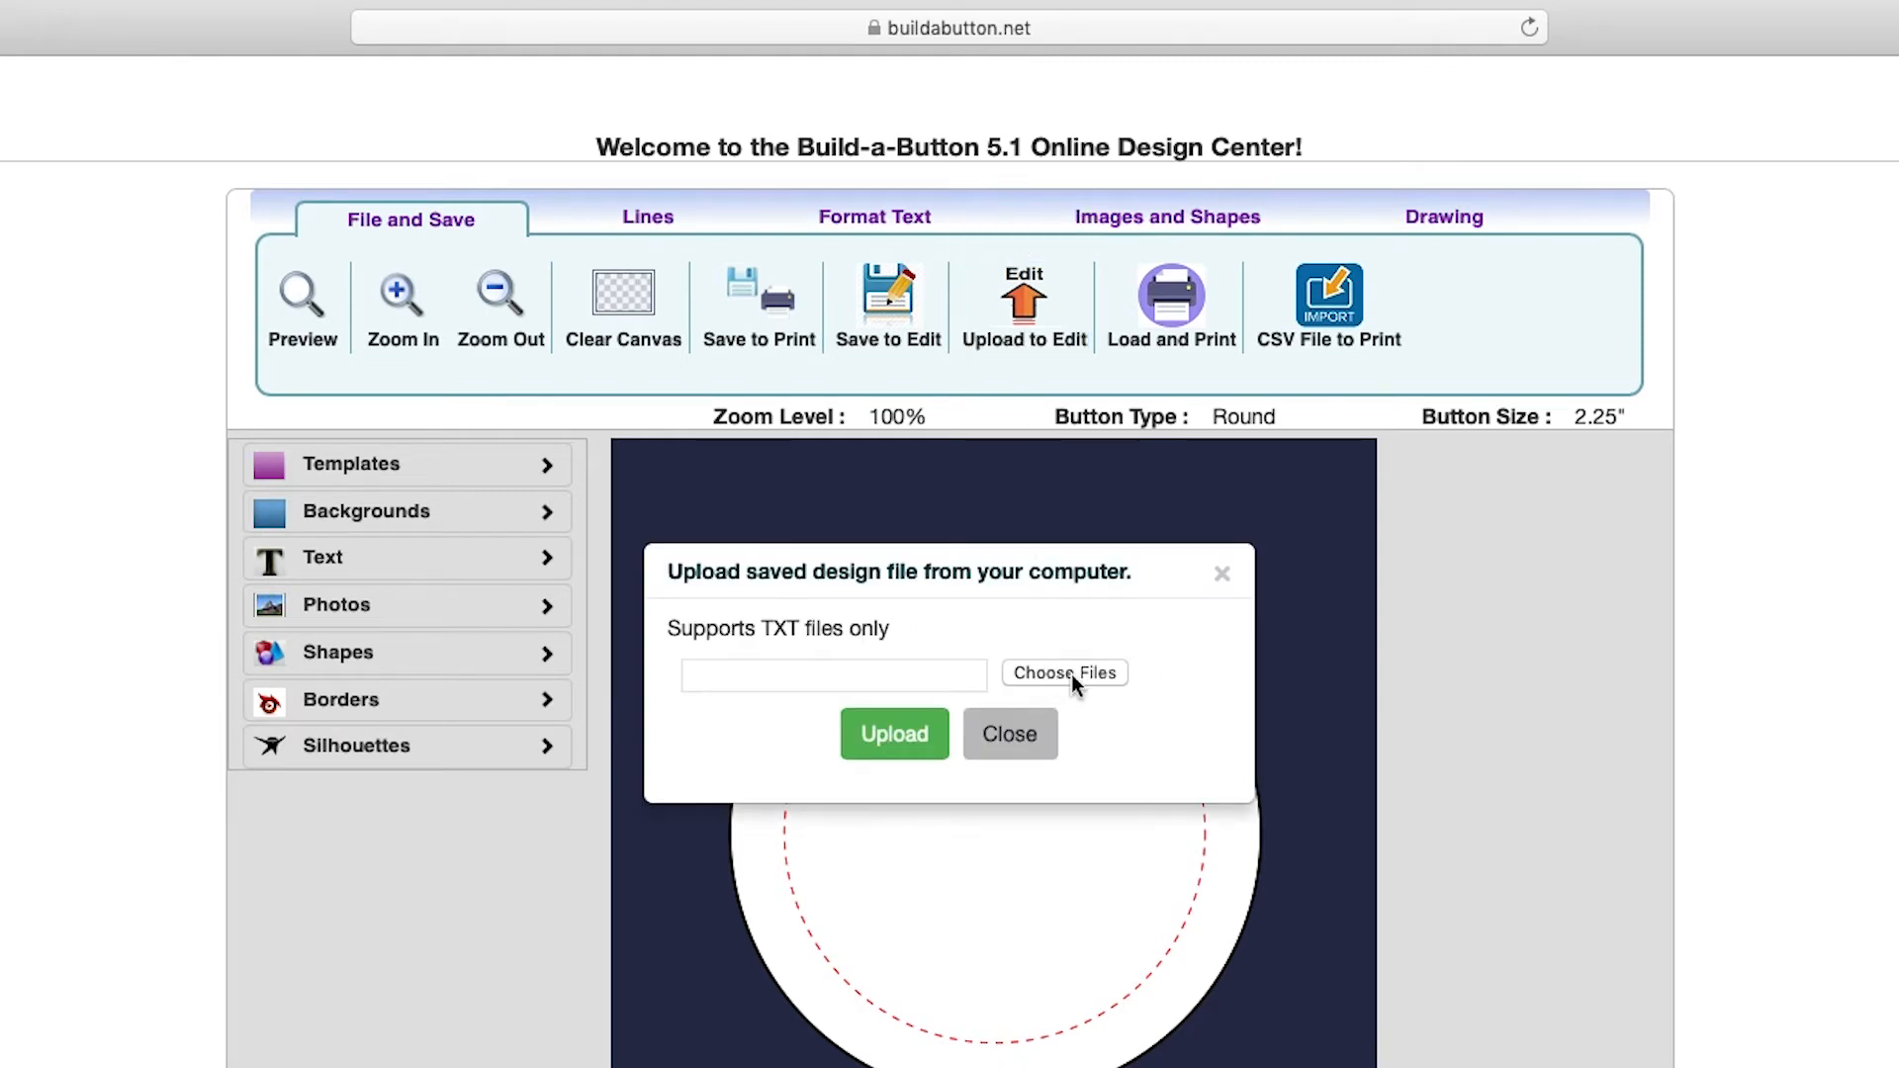
{"action": "left_click", "coordinate": [1064, 672]}
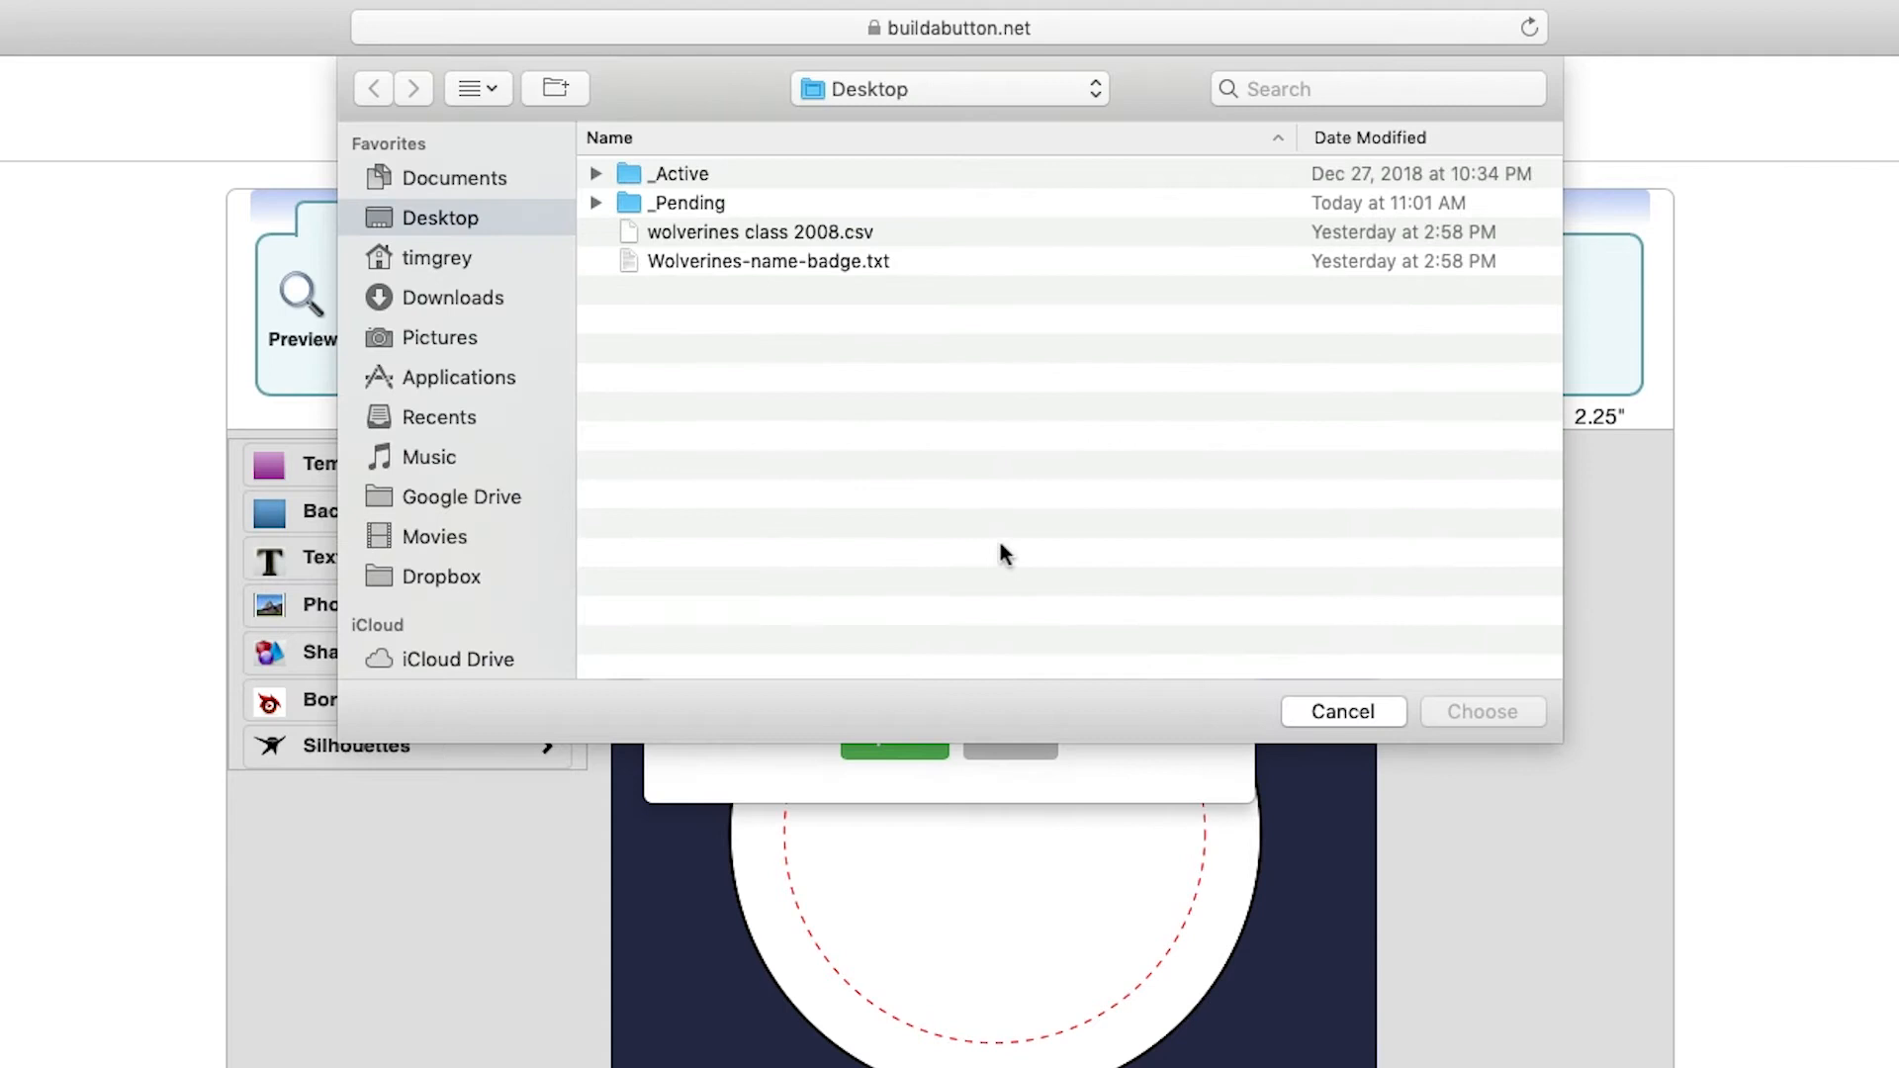
{"action": "mouse_move", "coordinate": [786, 271]}
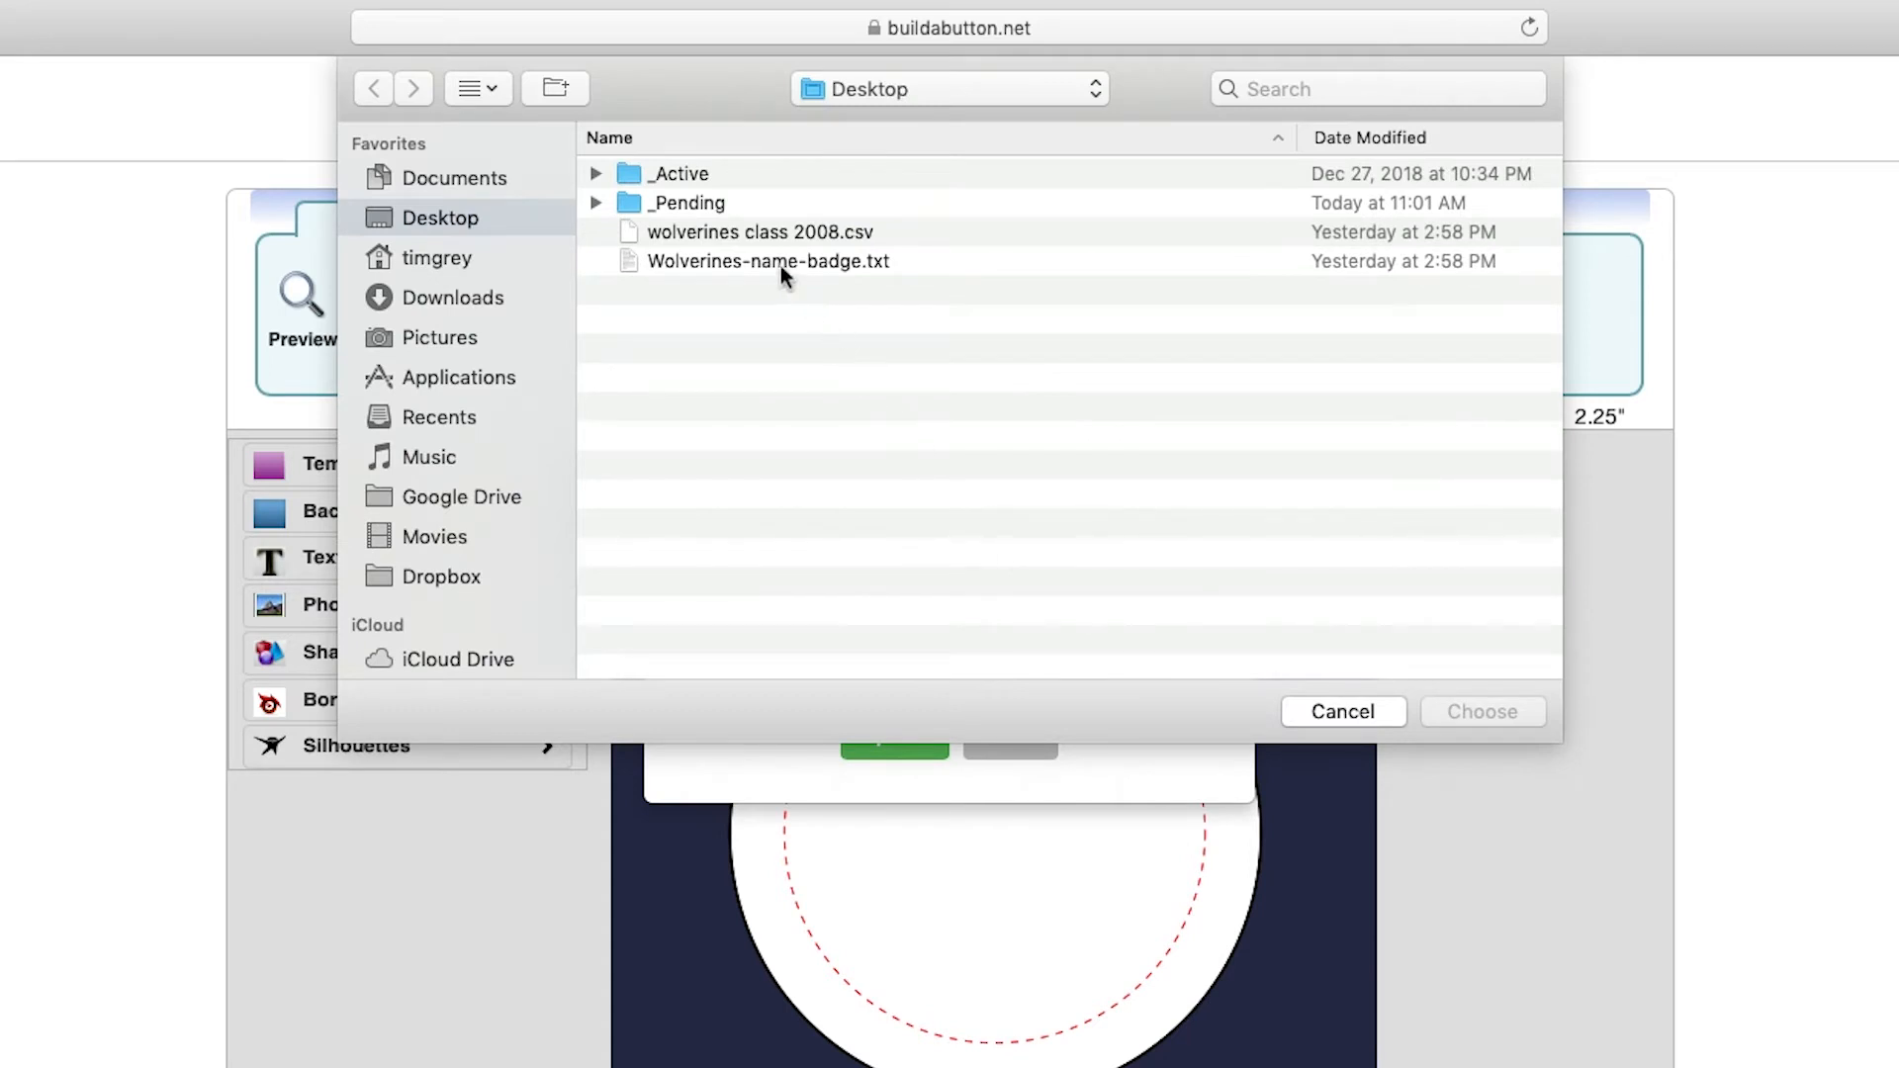
{"action": "left_click", "coordinate": [768, 261]}
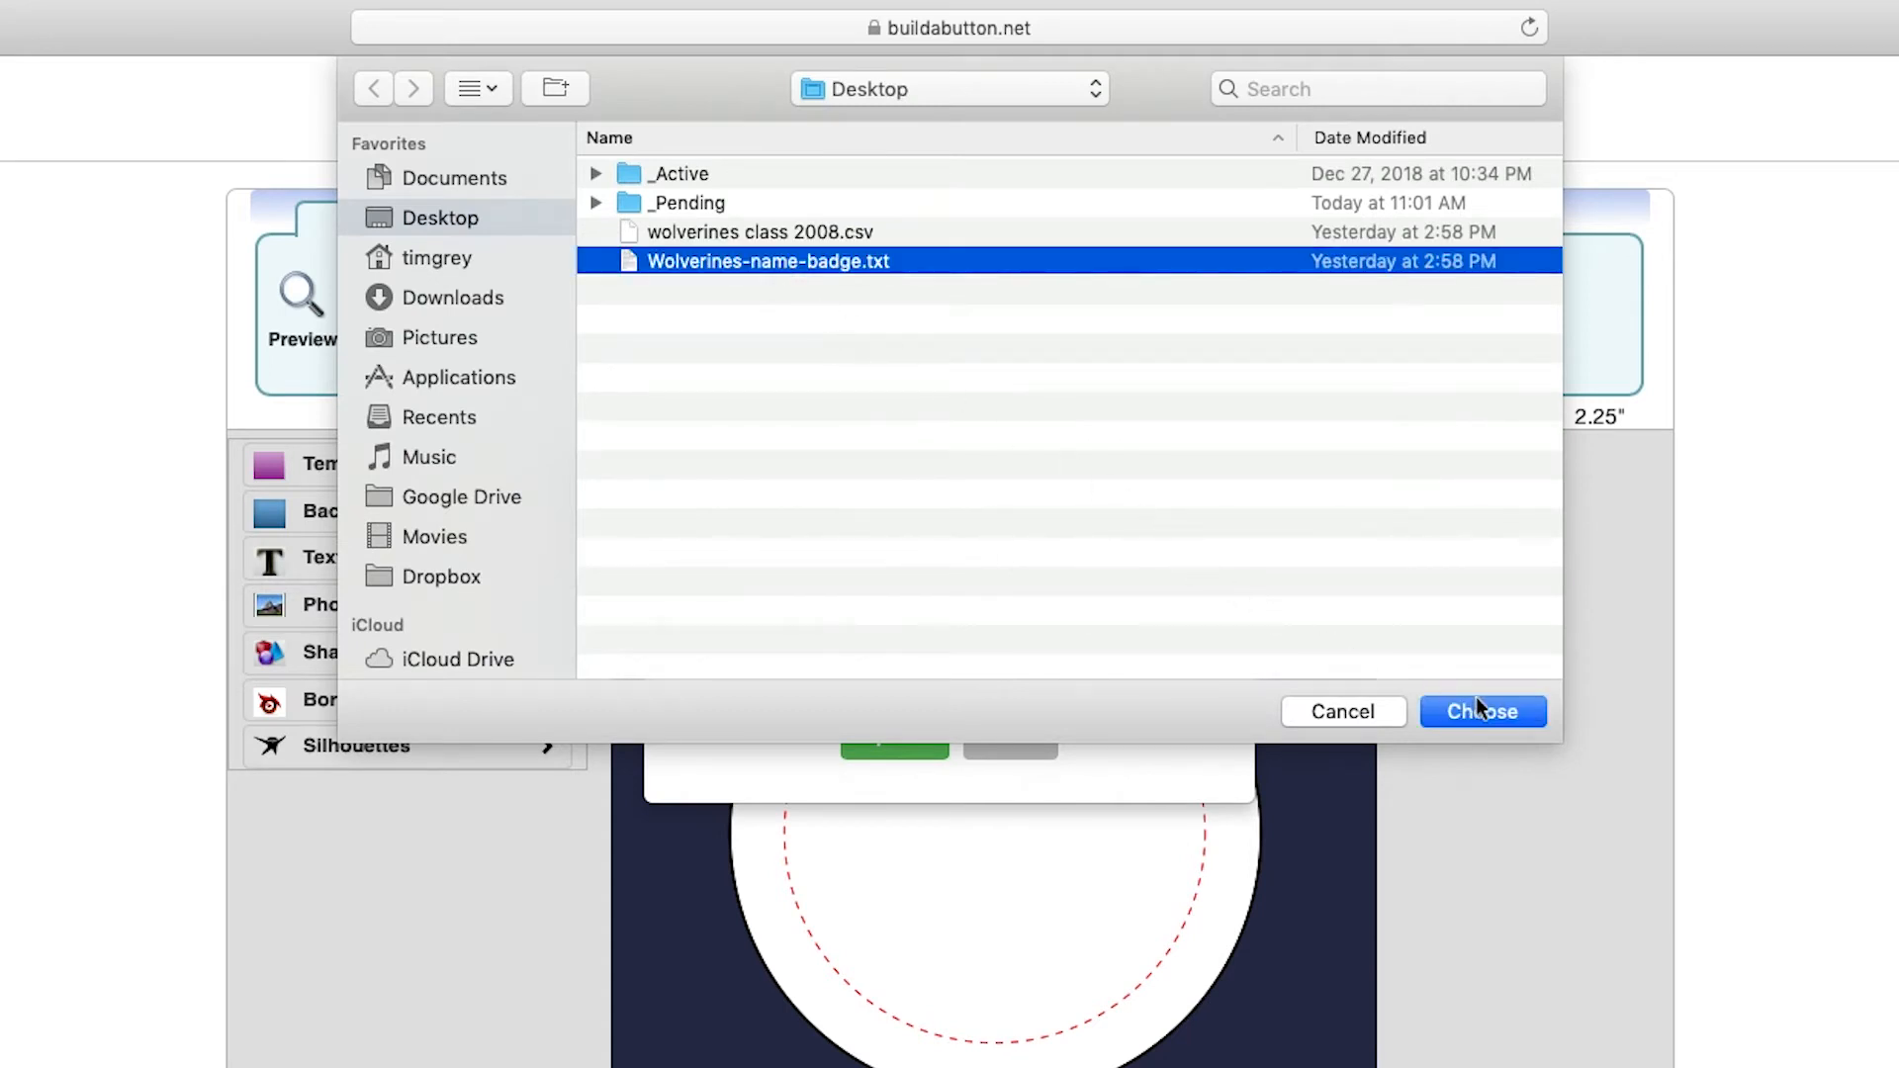
{"action": "left_click", "coordinate": [1482, 711]}
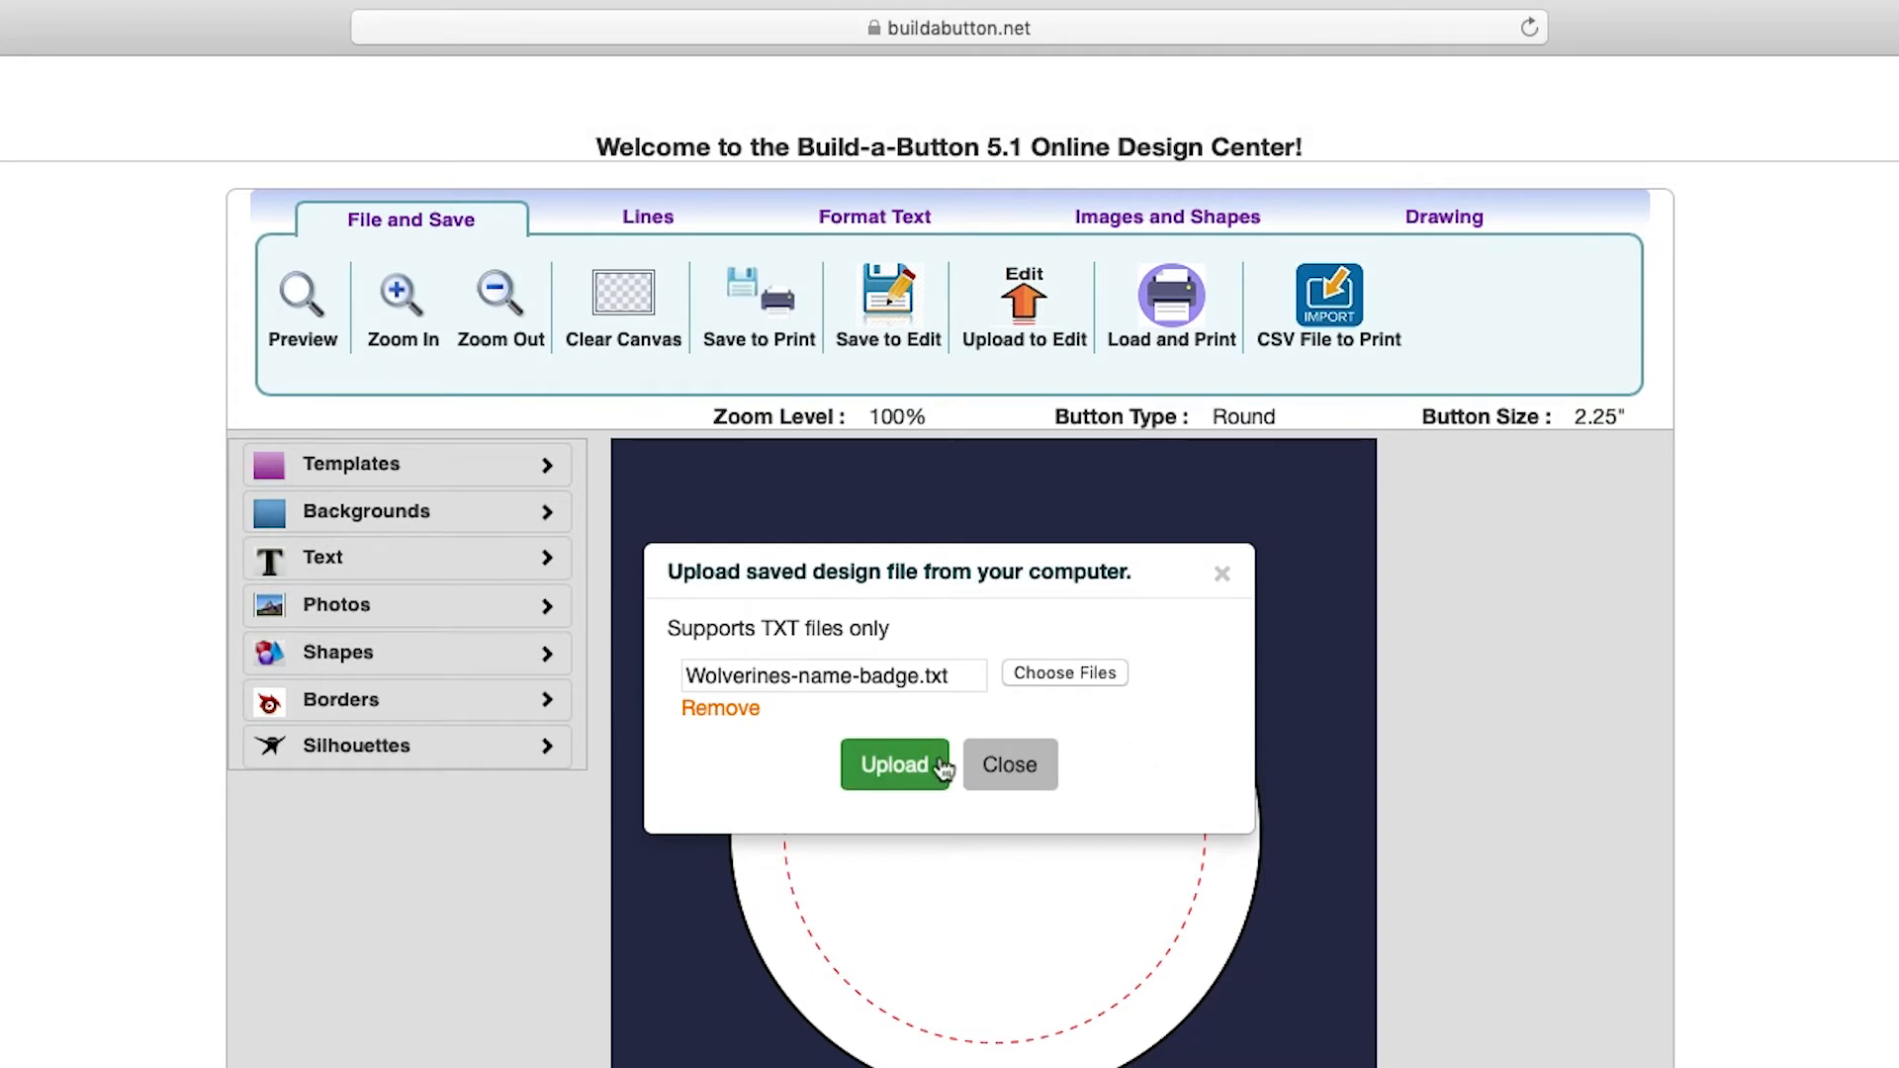
{"action": "left_click", "coordinate": [895, 764]}
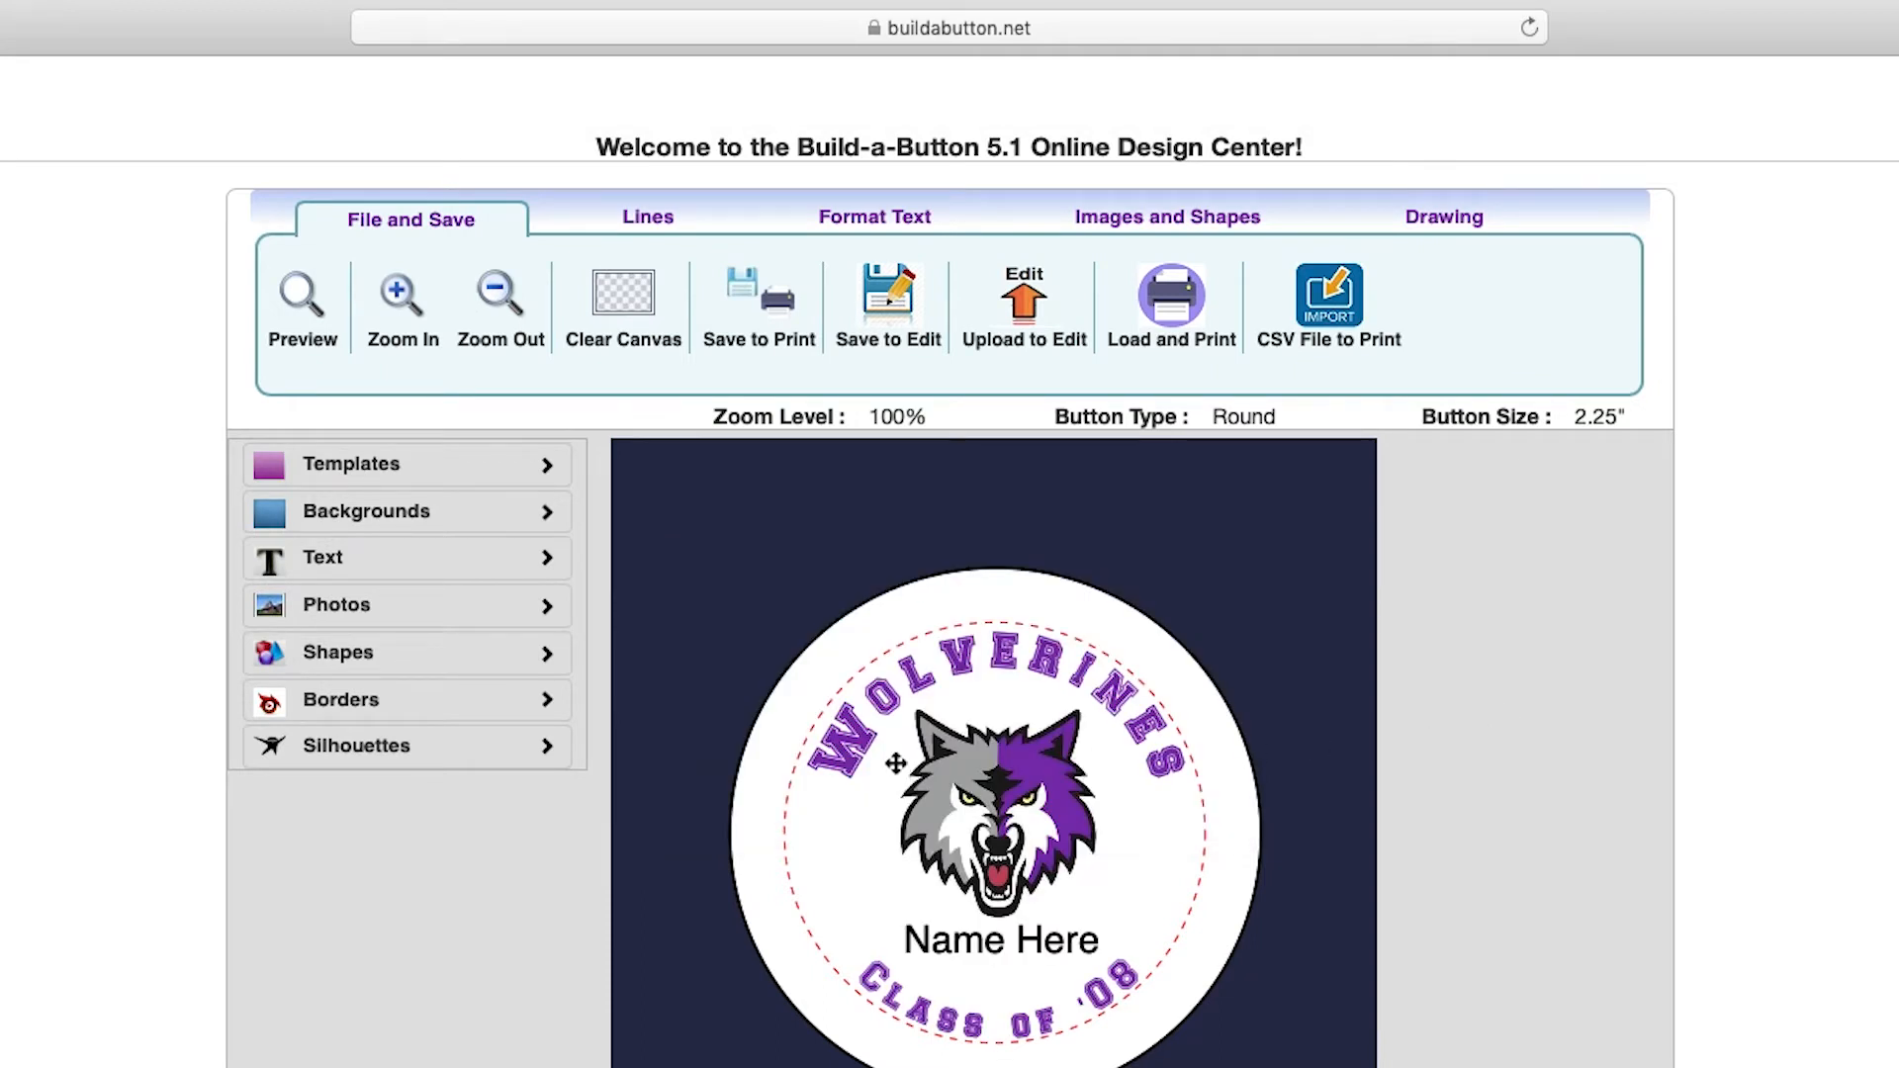
Erase the 'Name Here' placeholder text from the badge, leaving the name line empty
{"action": "left_click", "coordinate": [874, 218]}
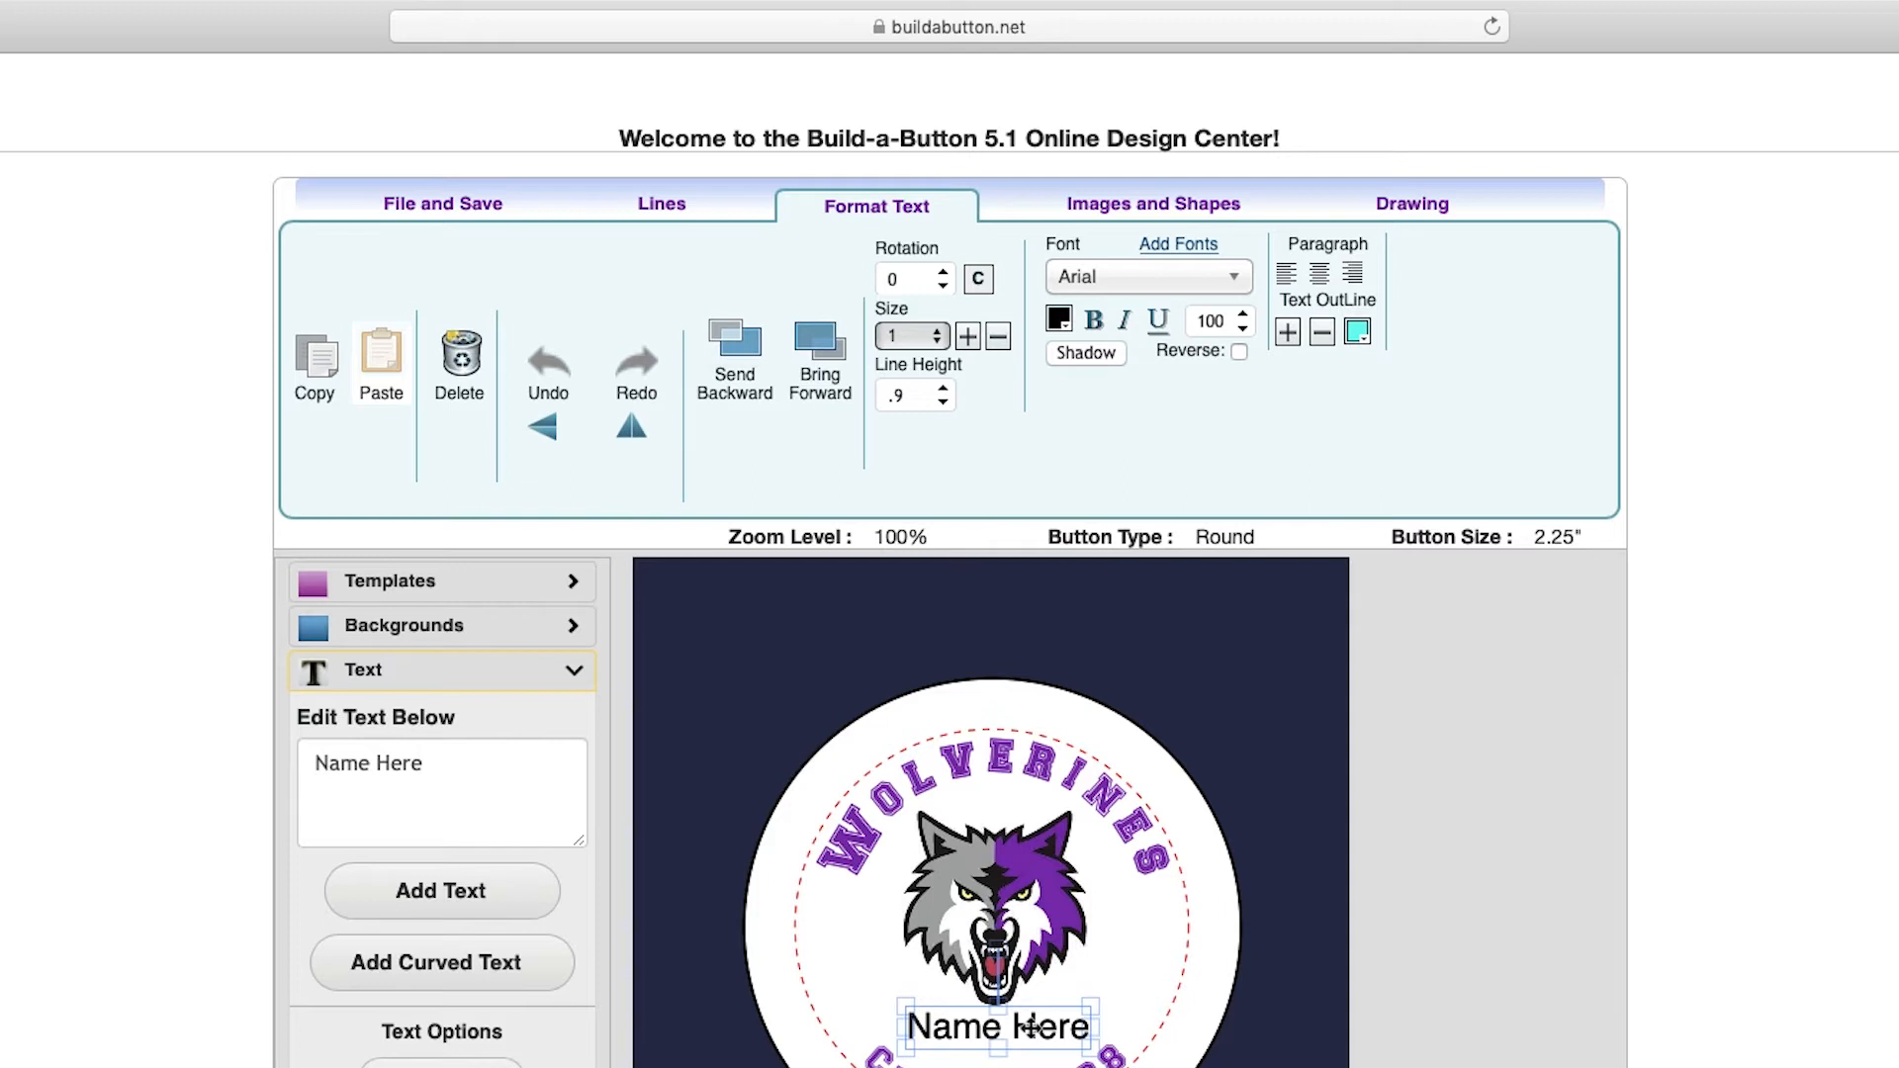
{"action": "mouse_move", "coordinate": [515, 780]}
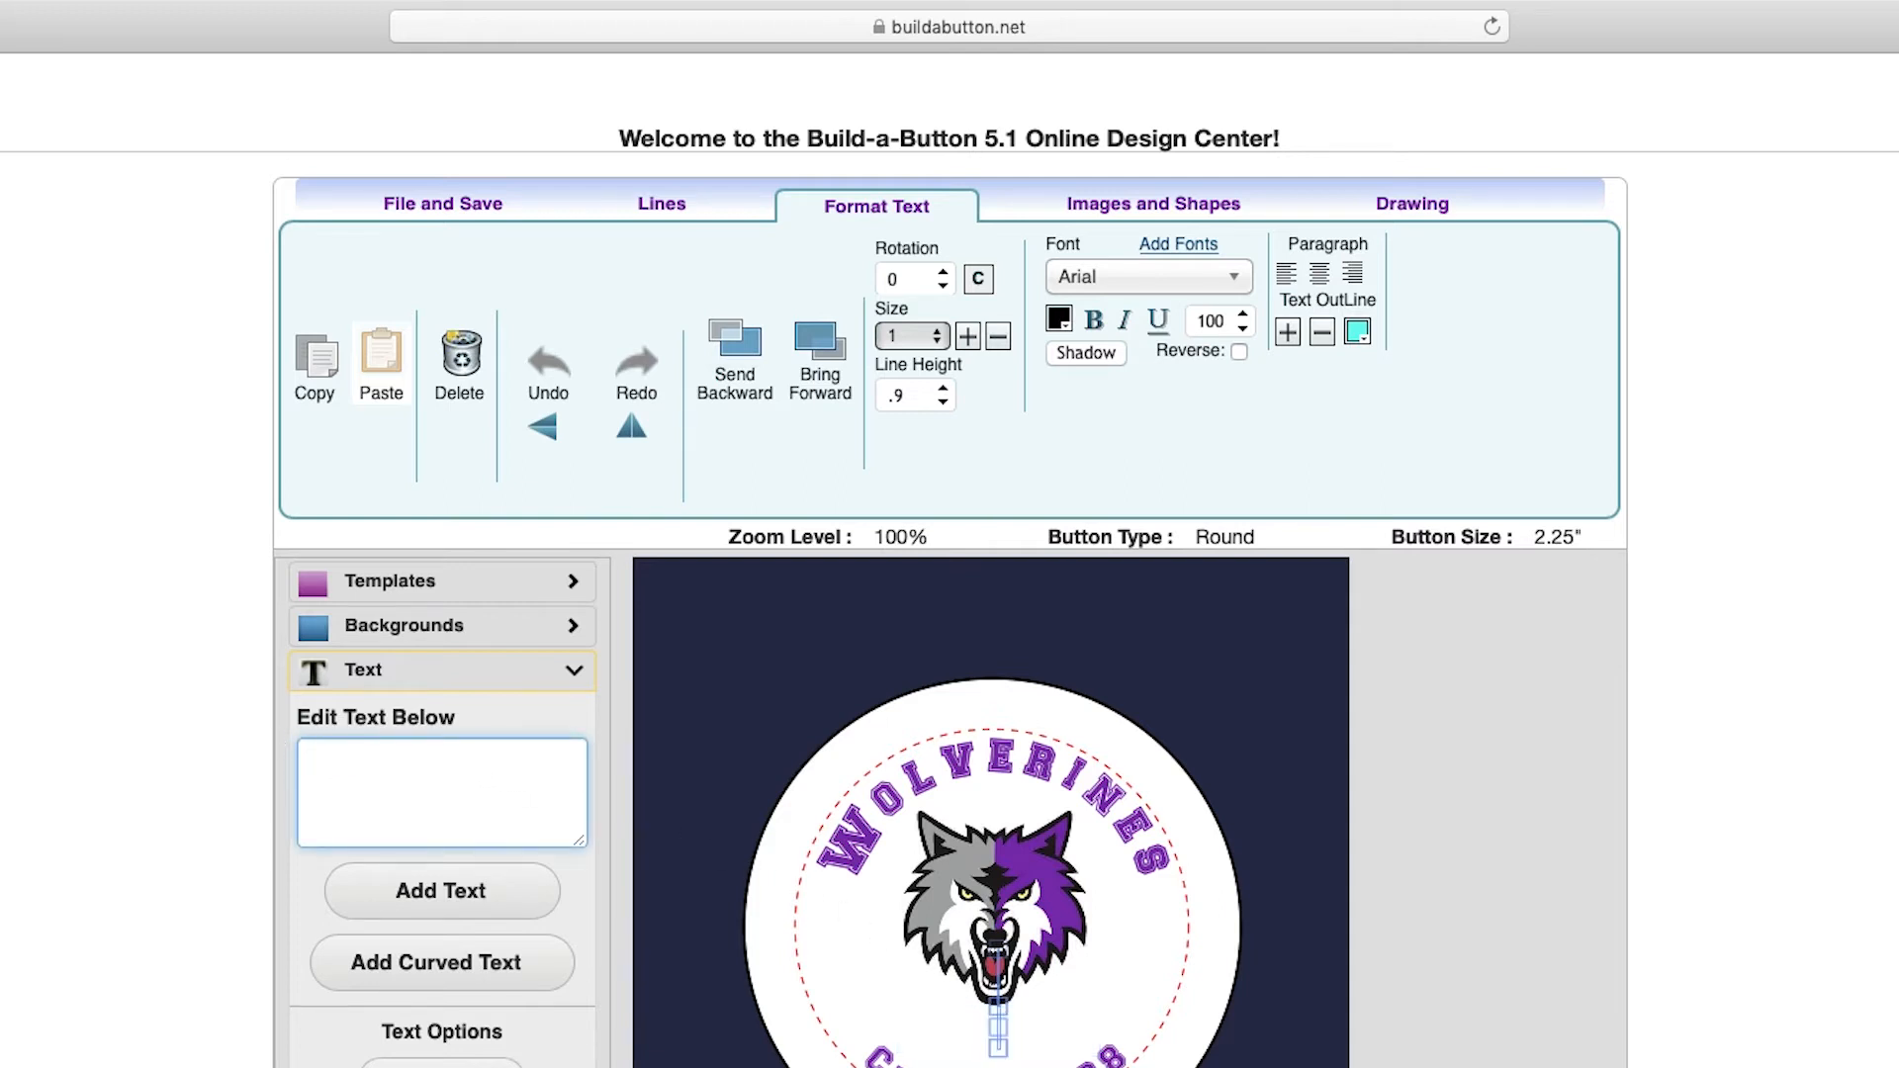
{"action": "left_click", "coordinate": [442, 791]}
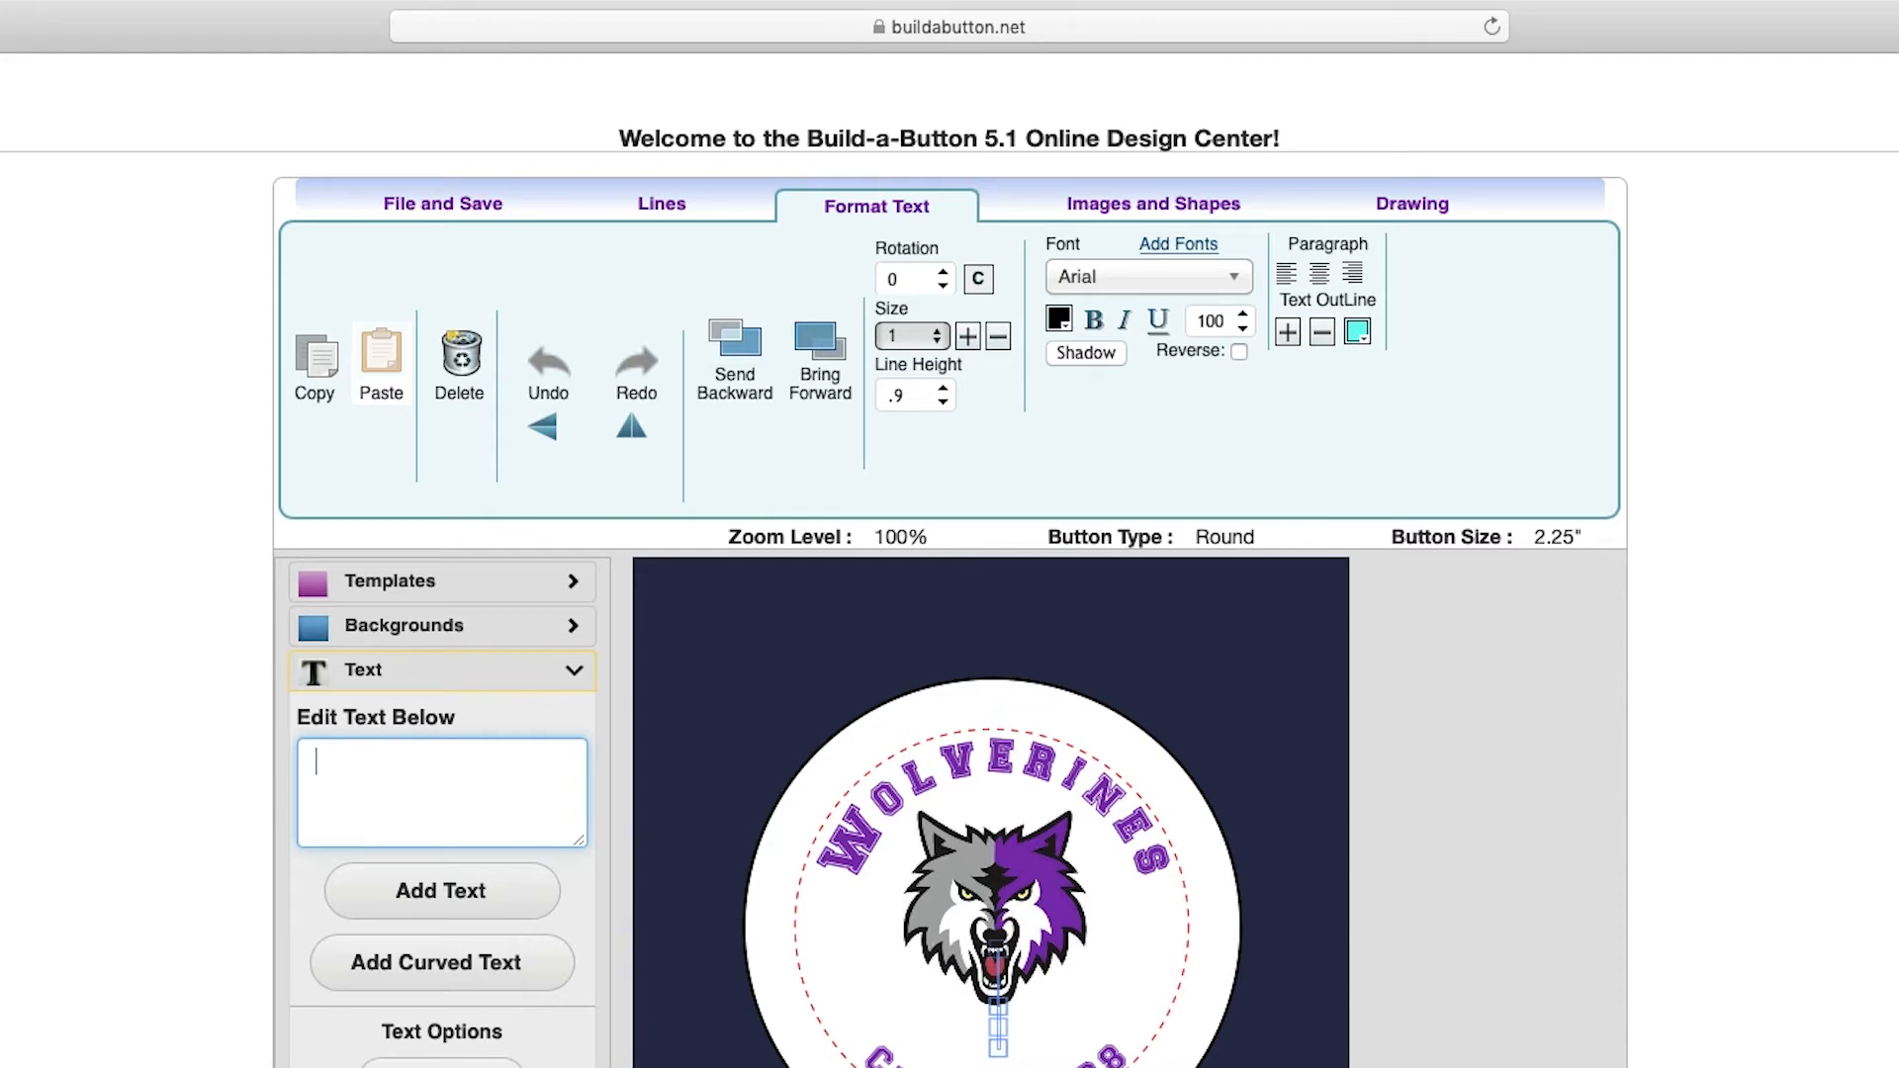
{"action": "mouse_move", "coordinate": [315, 364]}
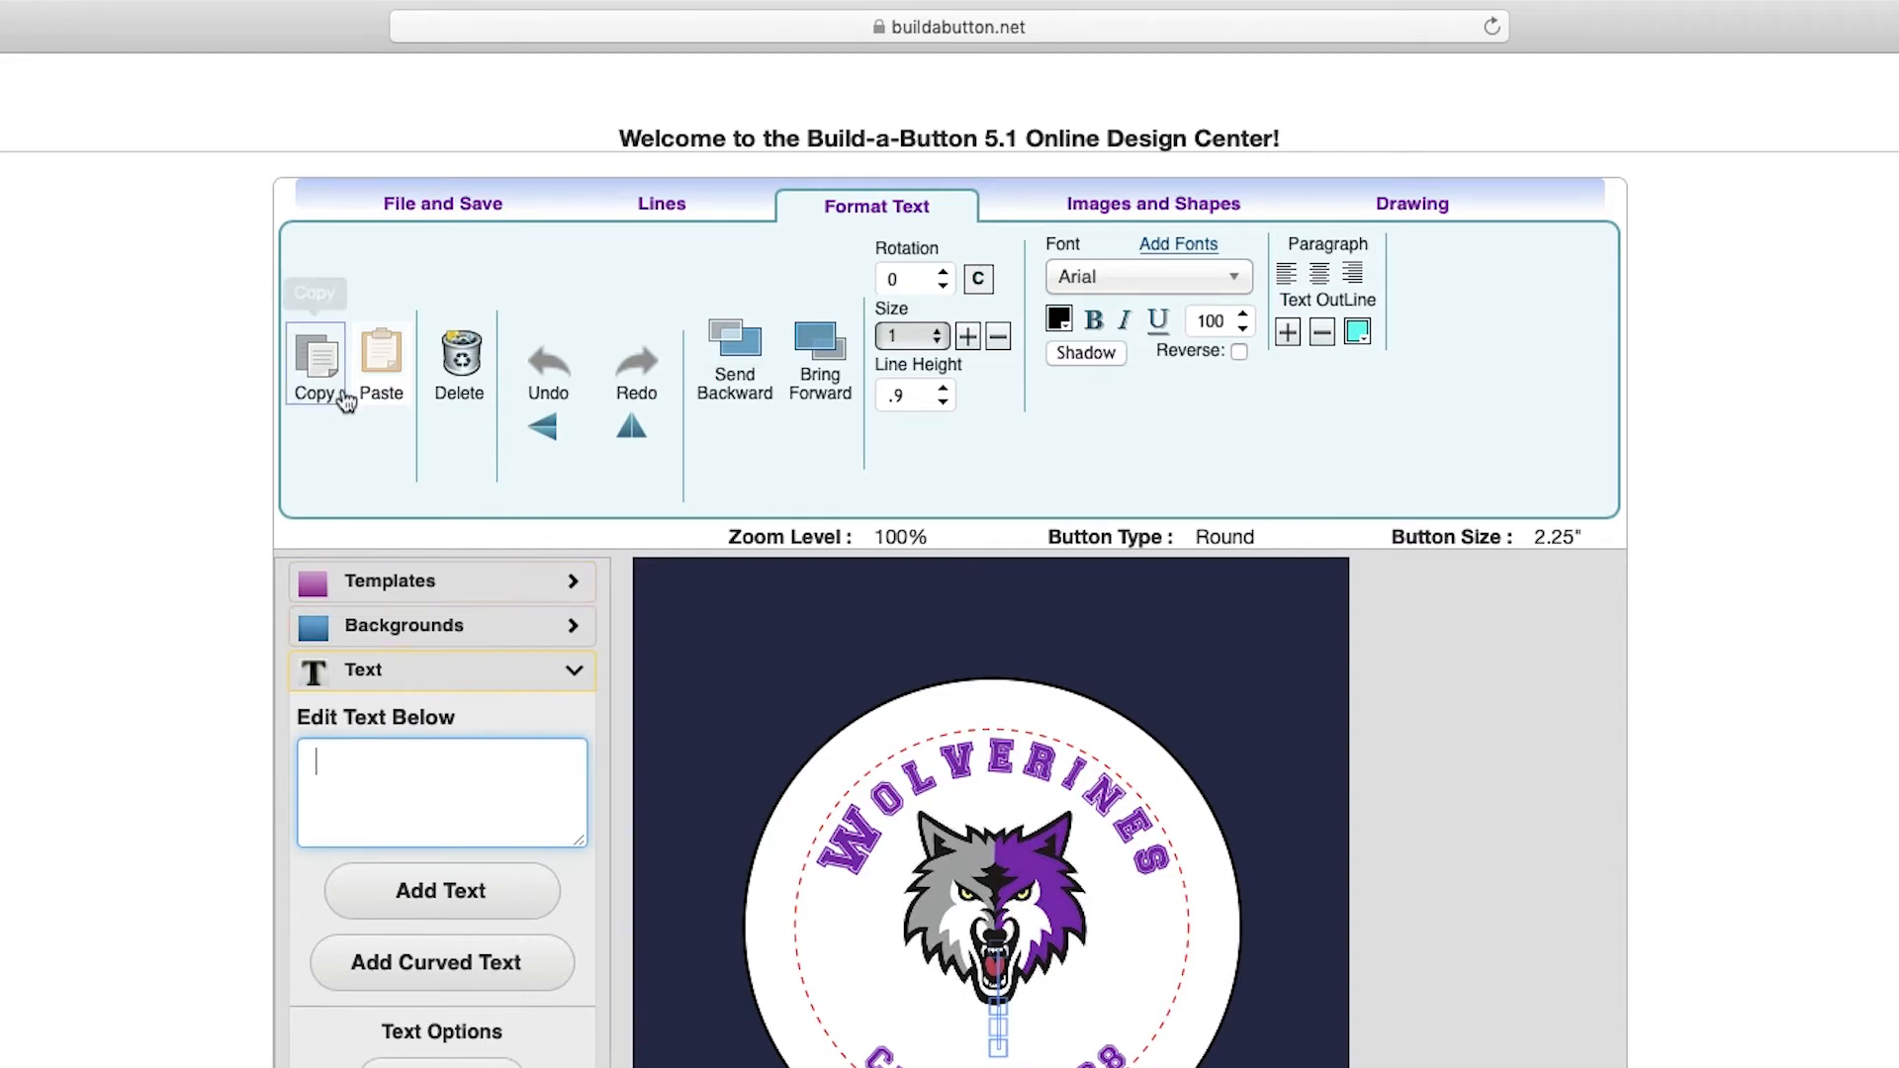
{"action": "left_click", "coordinate": [443, 203]}
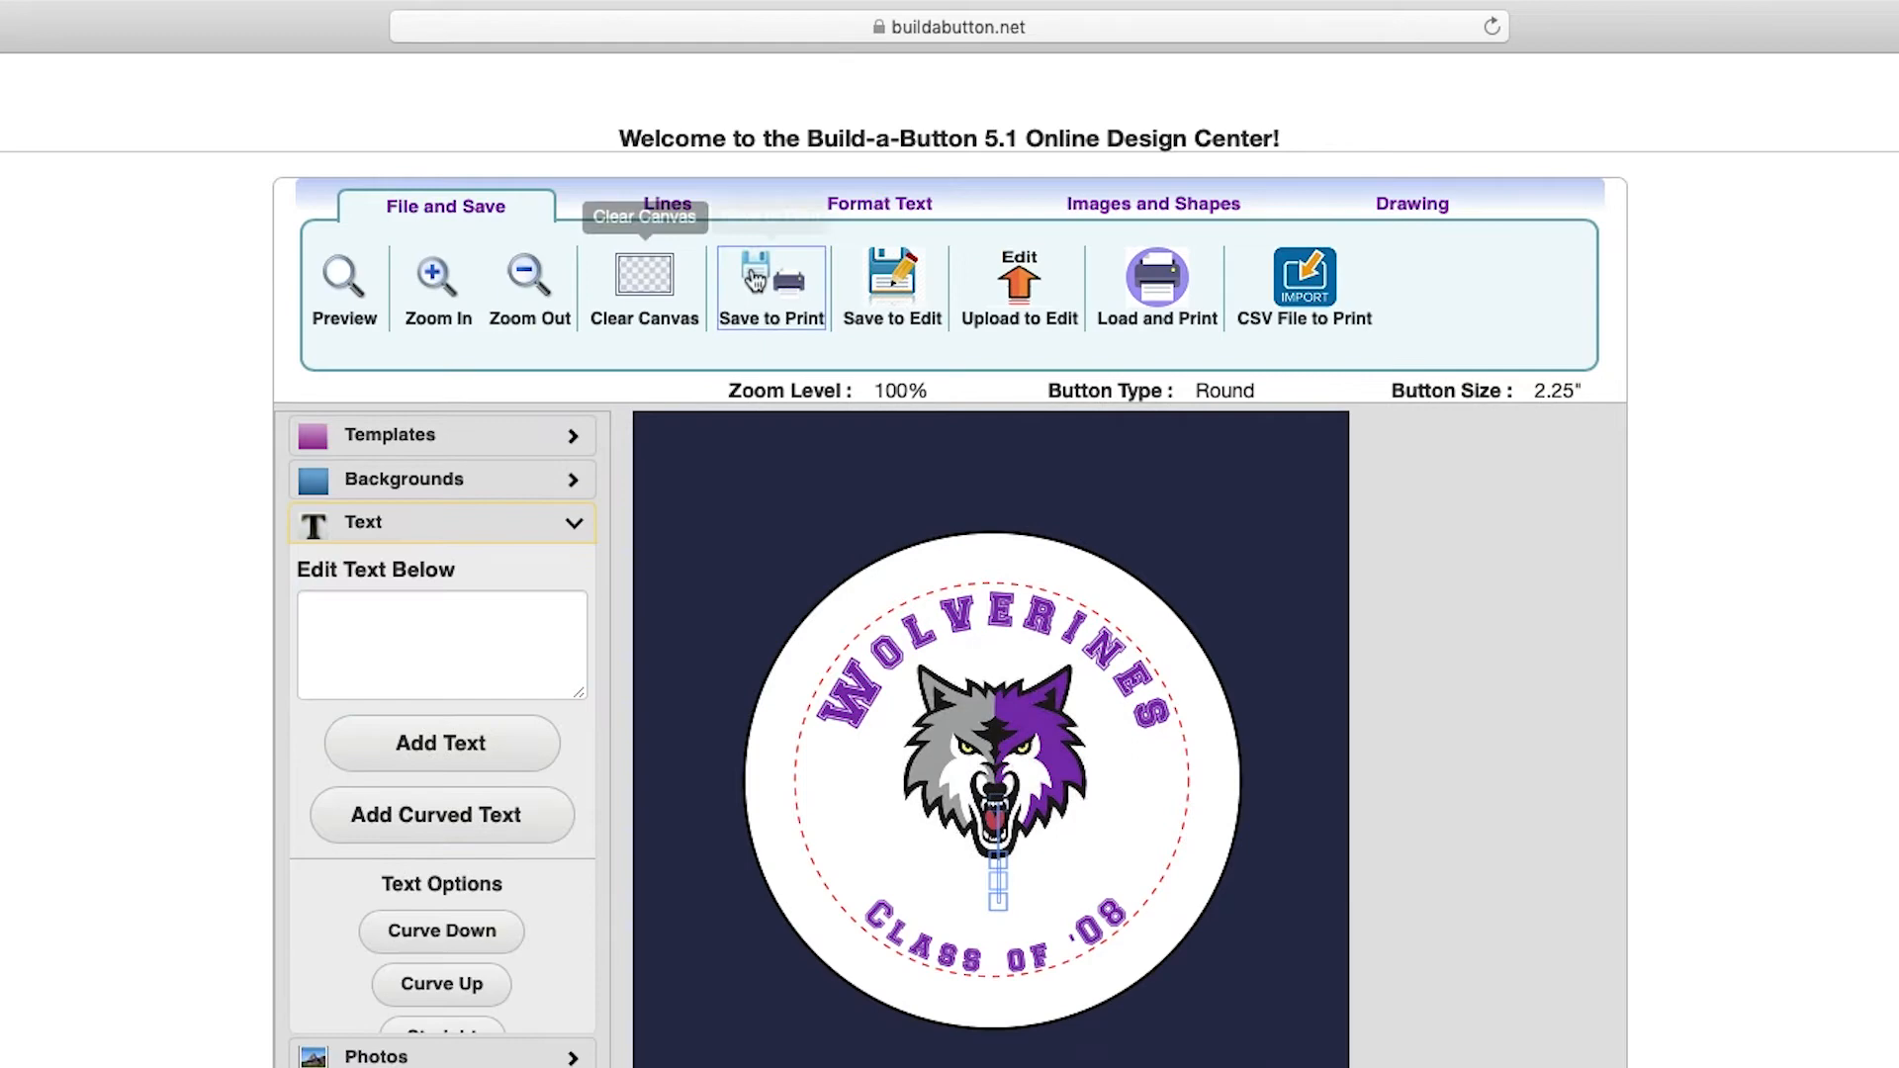
Save the blank-name design to print as a PDF named 'Wolverin'
{"action": "left_click", "coordinate": [770, 287]}
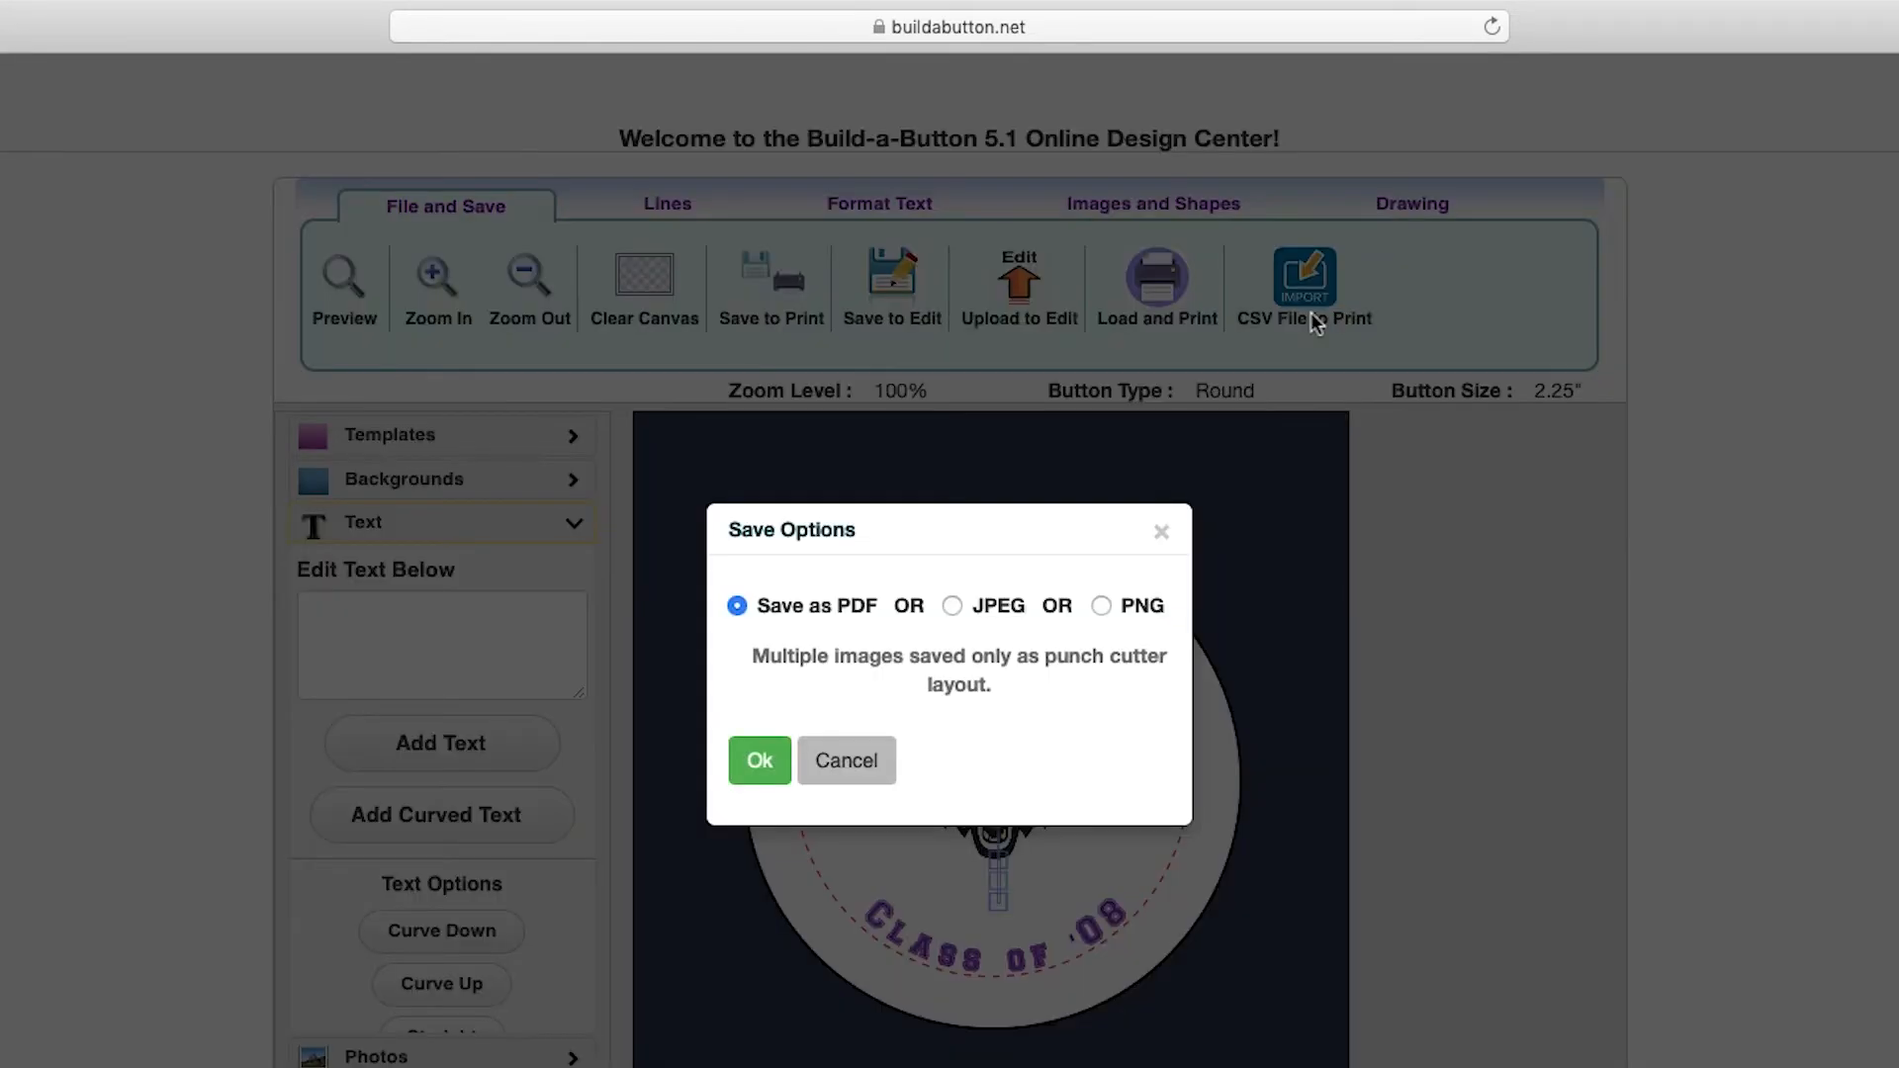
{"action": "mouse_move", "coordinate": [1061, 518]}
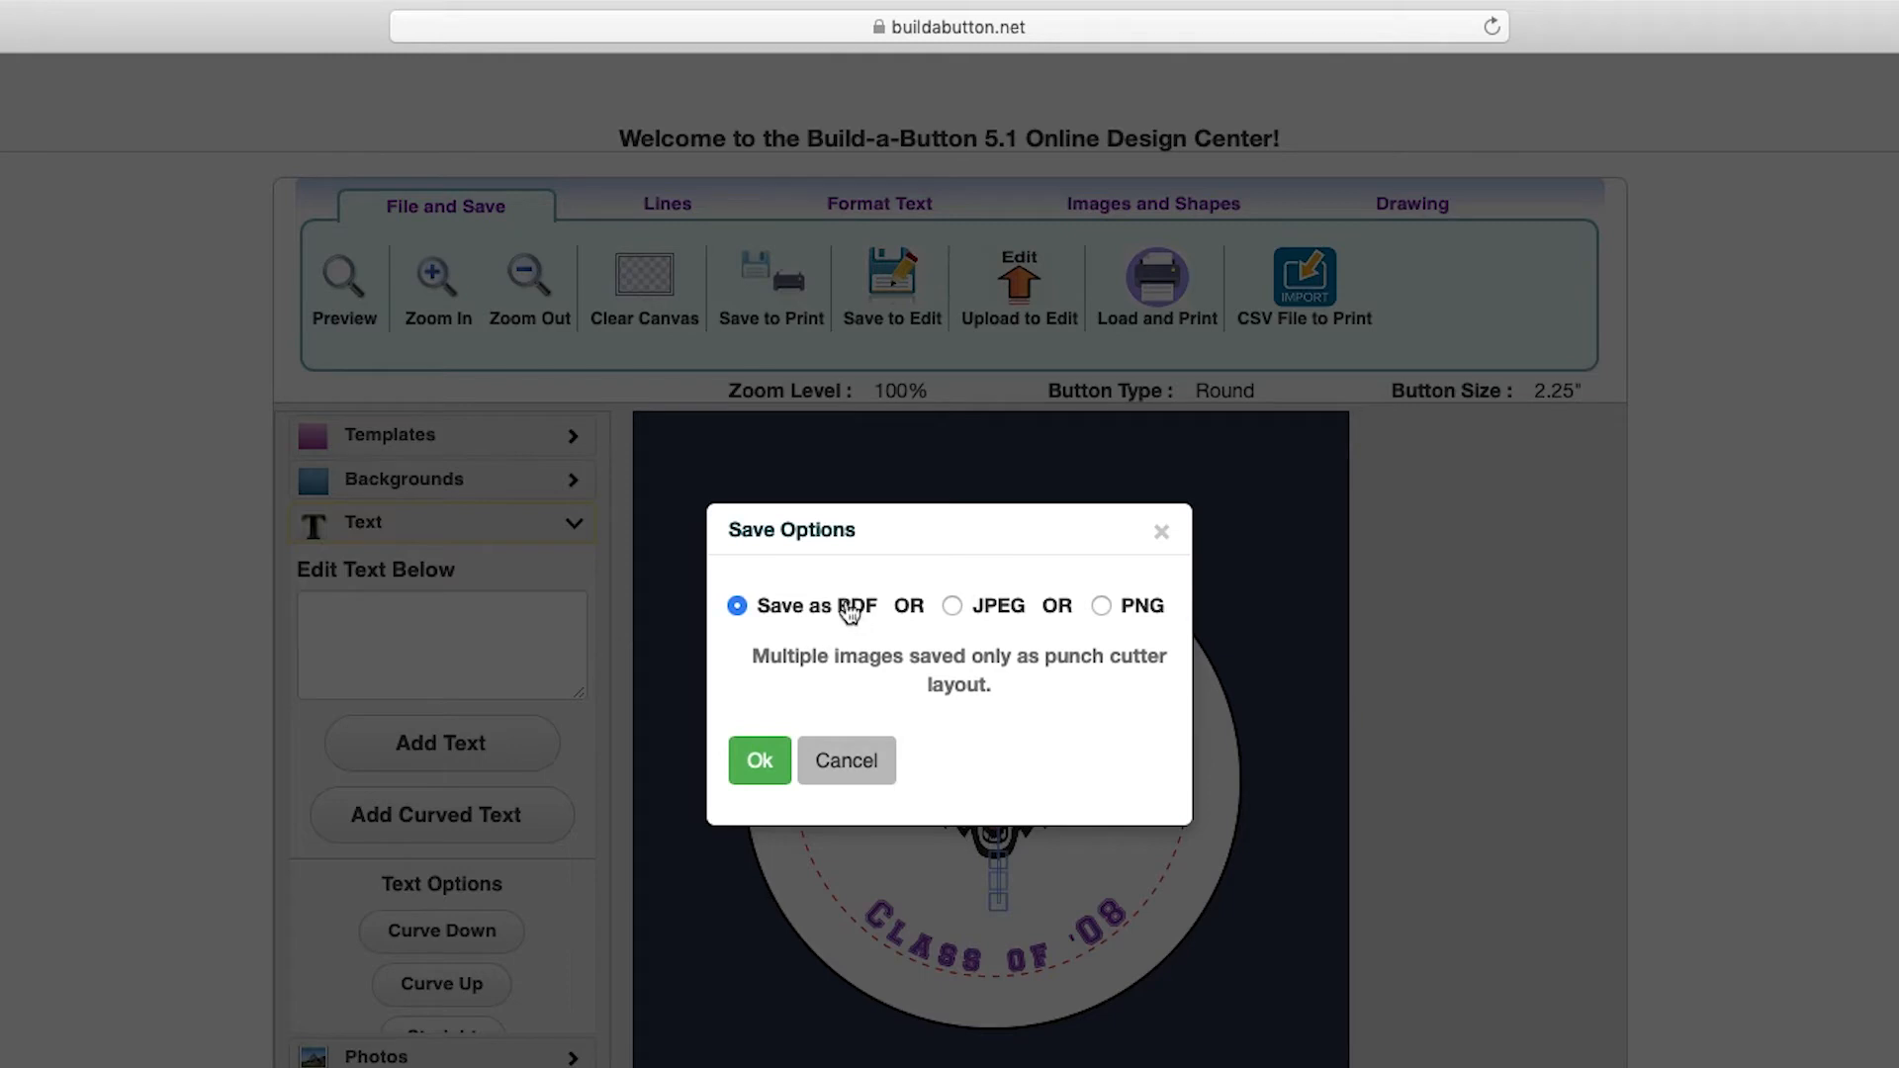
{"action": "mouse_move", "coordinate": [1013, 622]}
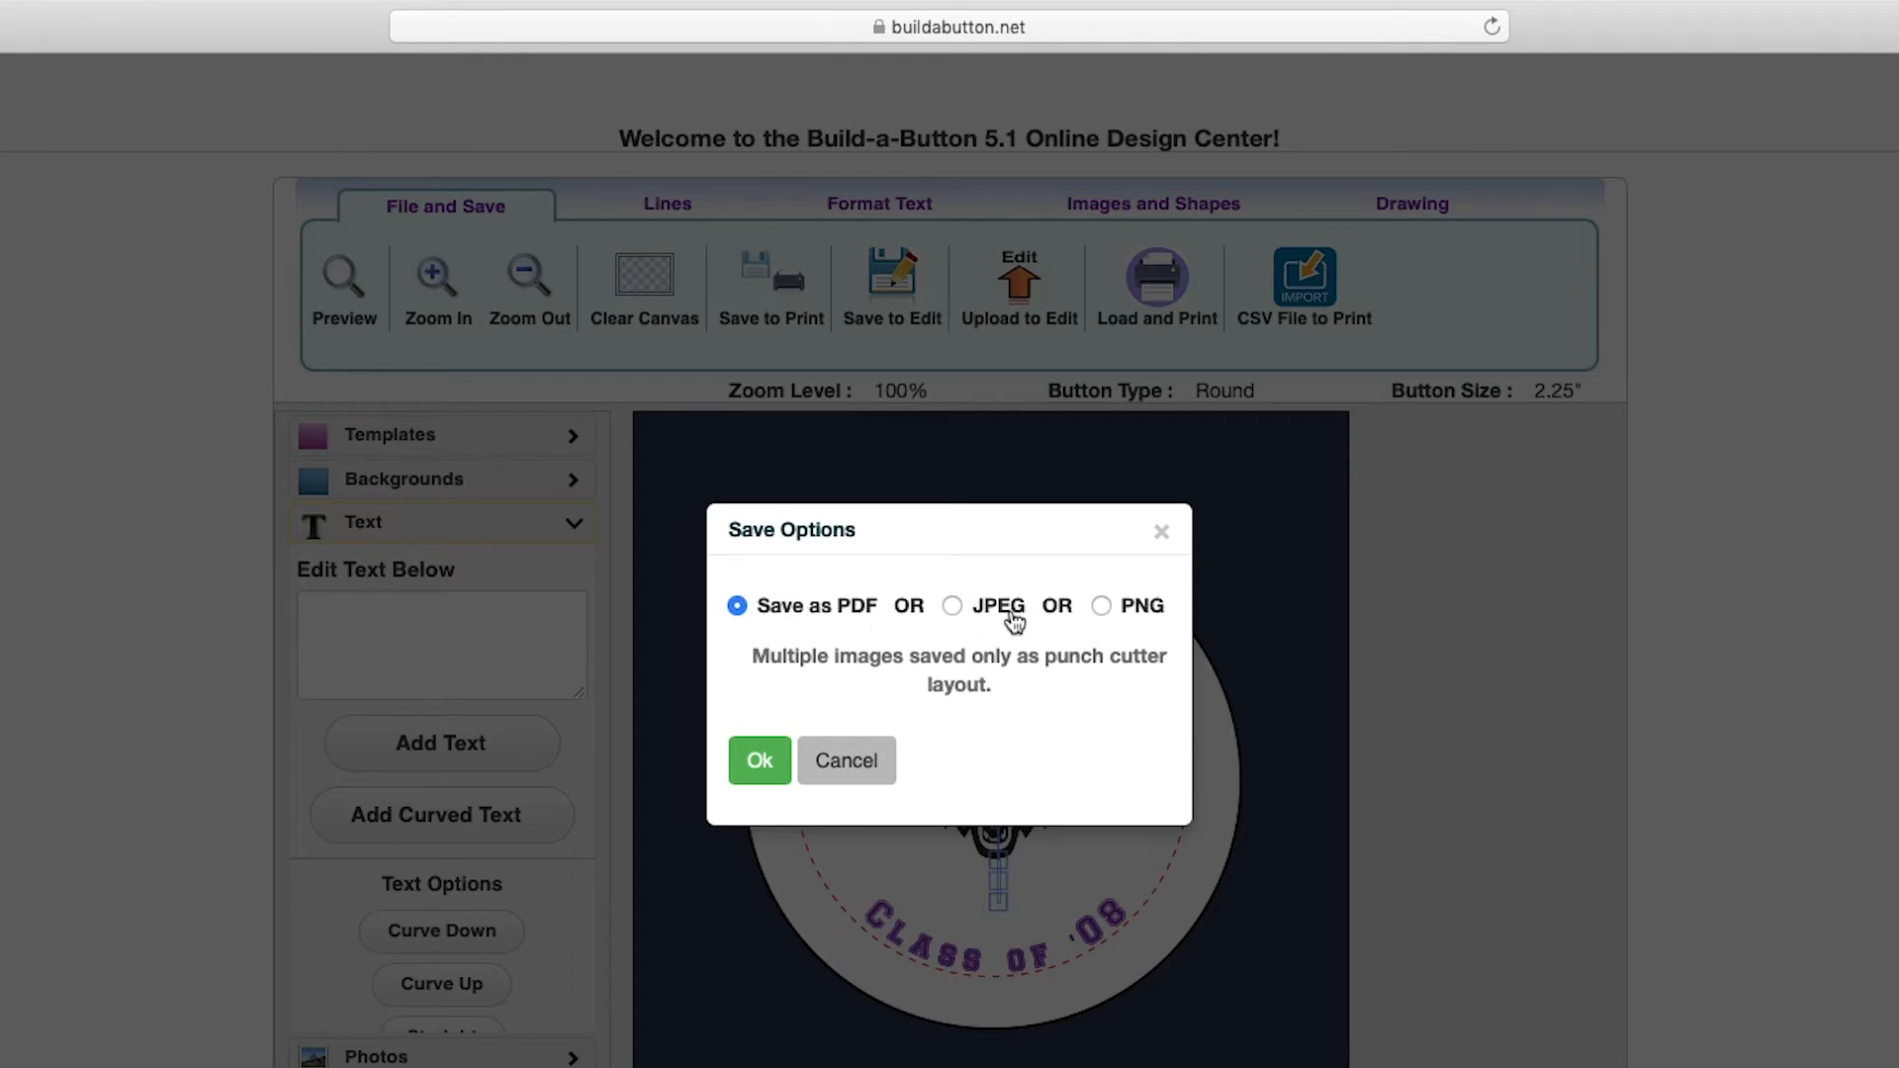
{"action": "mouse_move", "coordinate": [1136, 627]}
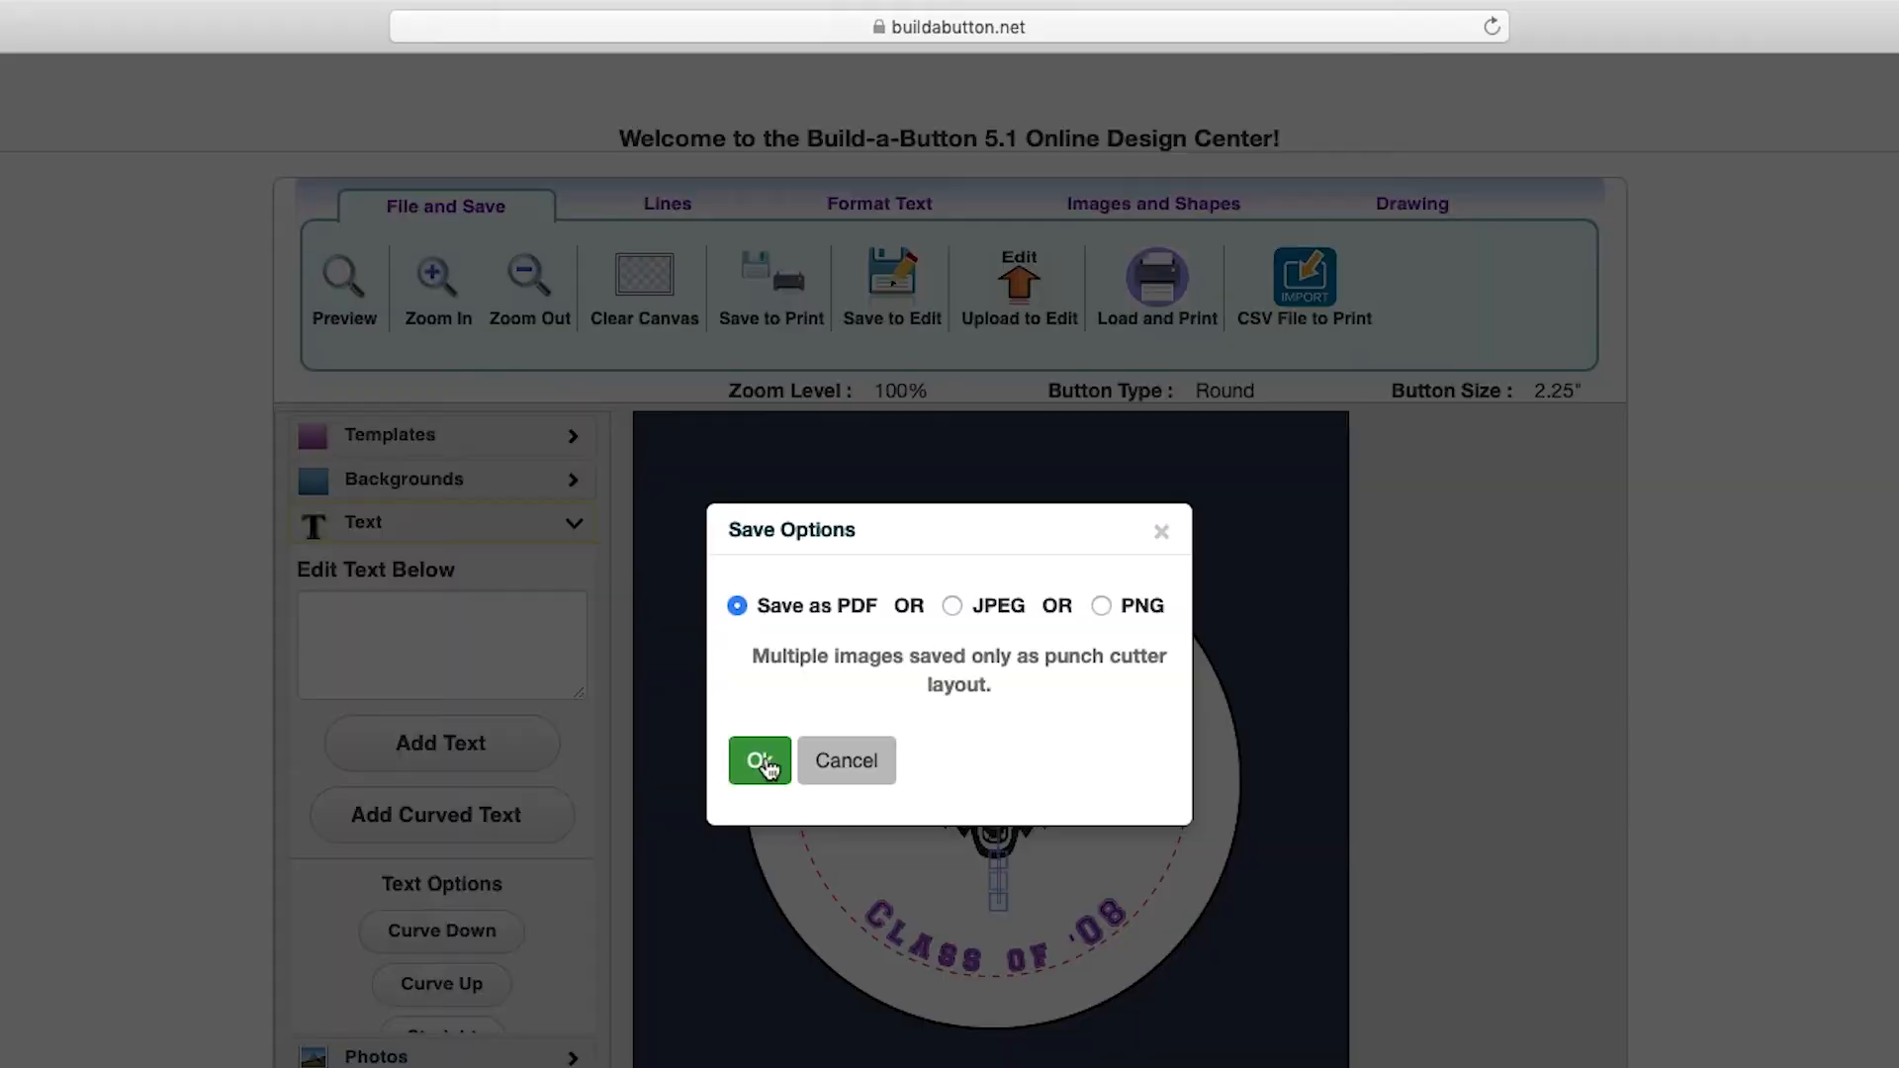
{"action": "left_click", "coordinate": [758, 760]}
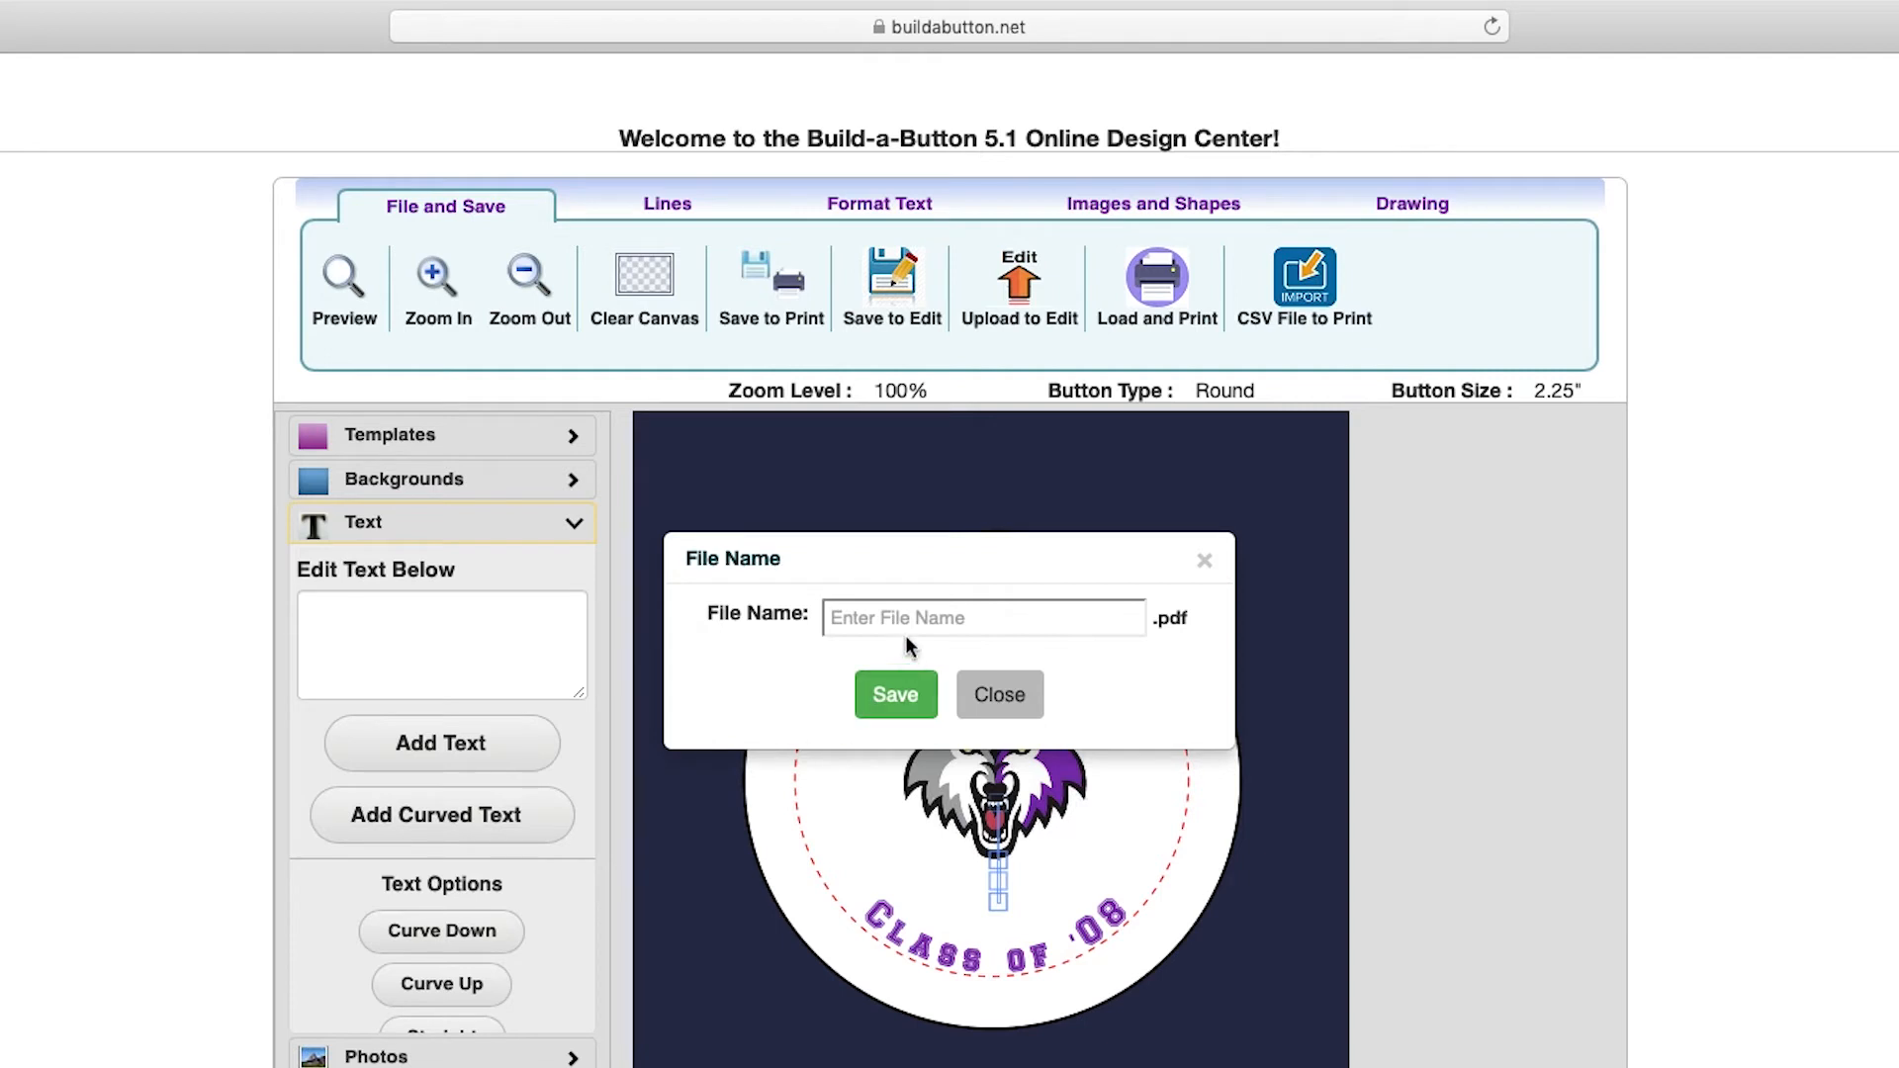
{"action": "type", "text": "Wolverin"}
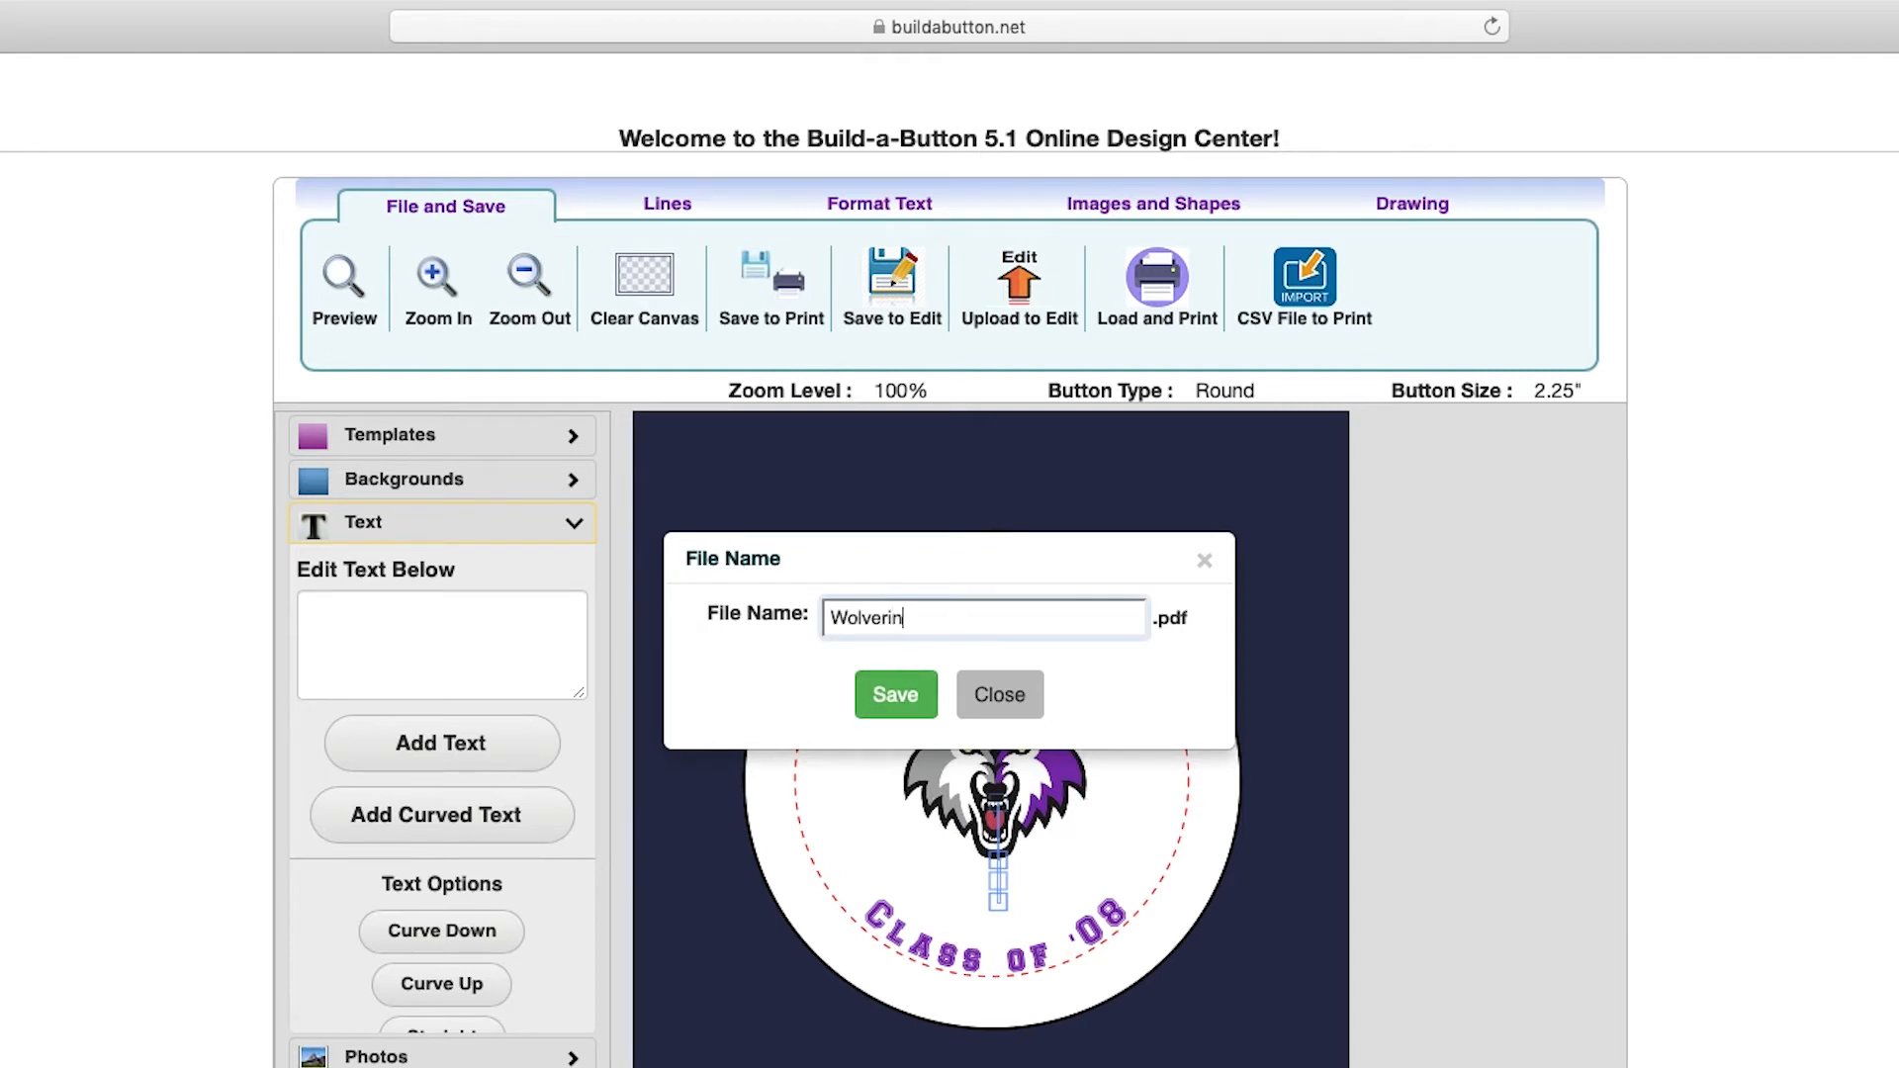
{"action": "left_click", "coordinate": [1304, 287]}
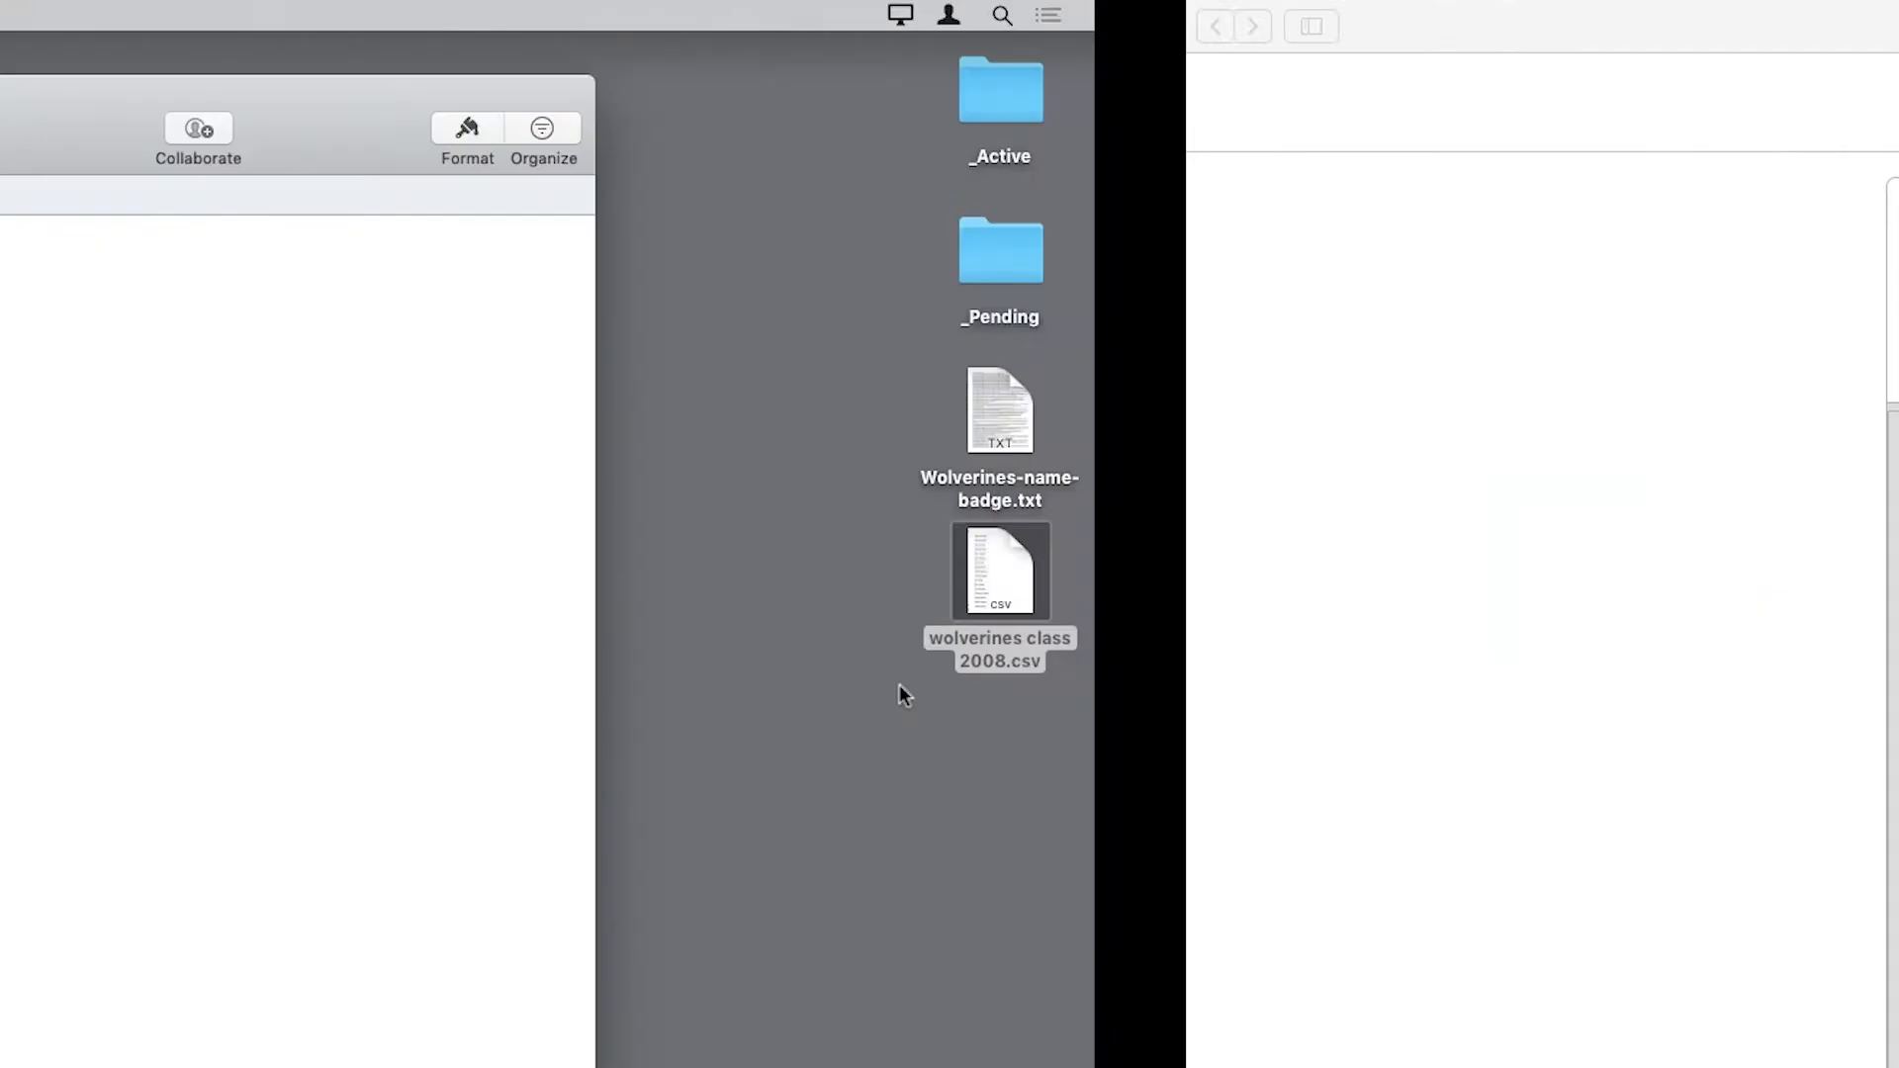
Open wolverines class 2008.csv from the desktop to view the name list
{"action": "double_click", "coordinate": [1000, 574]}
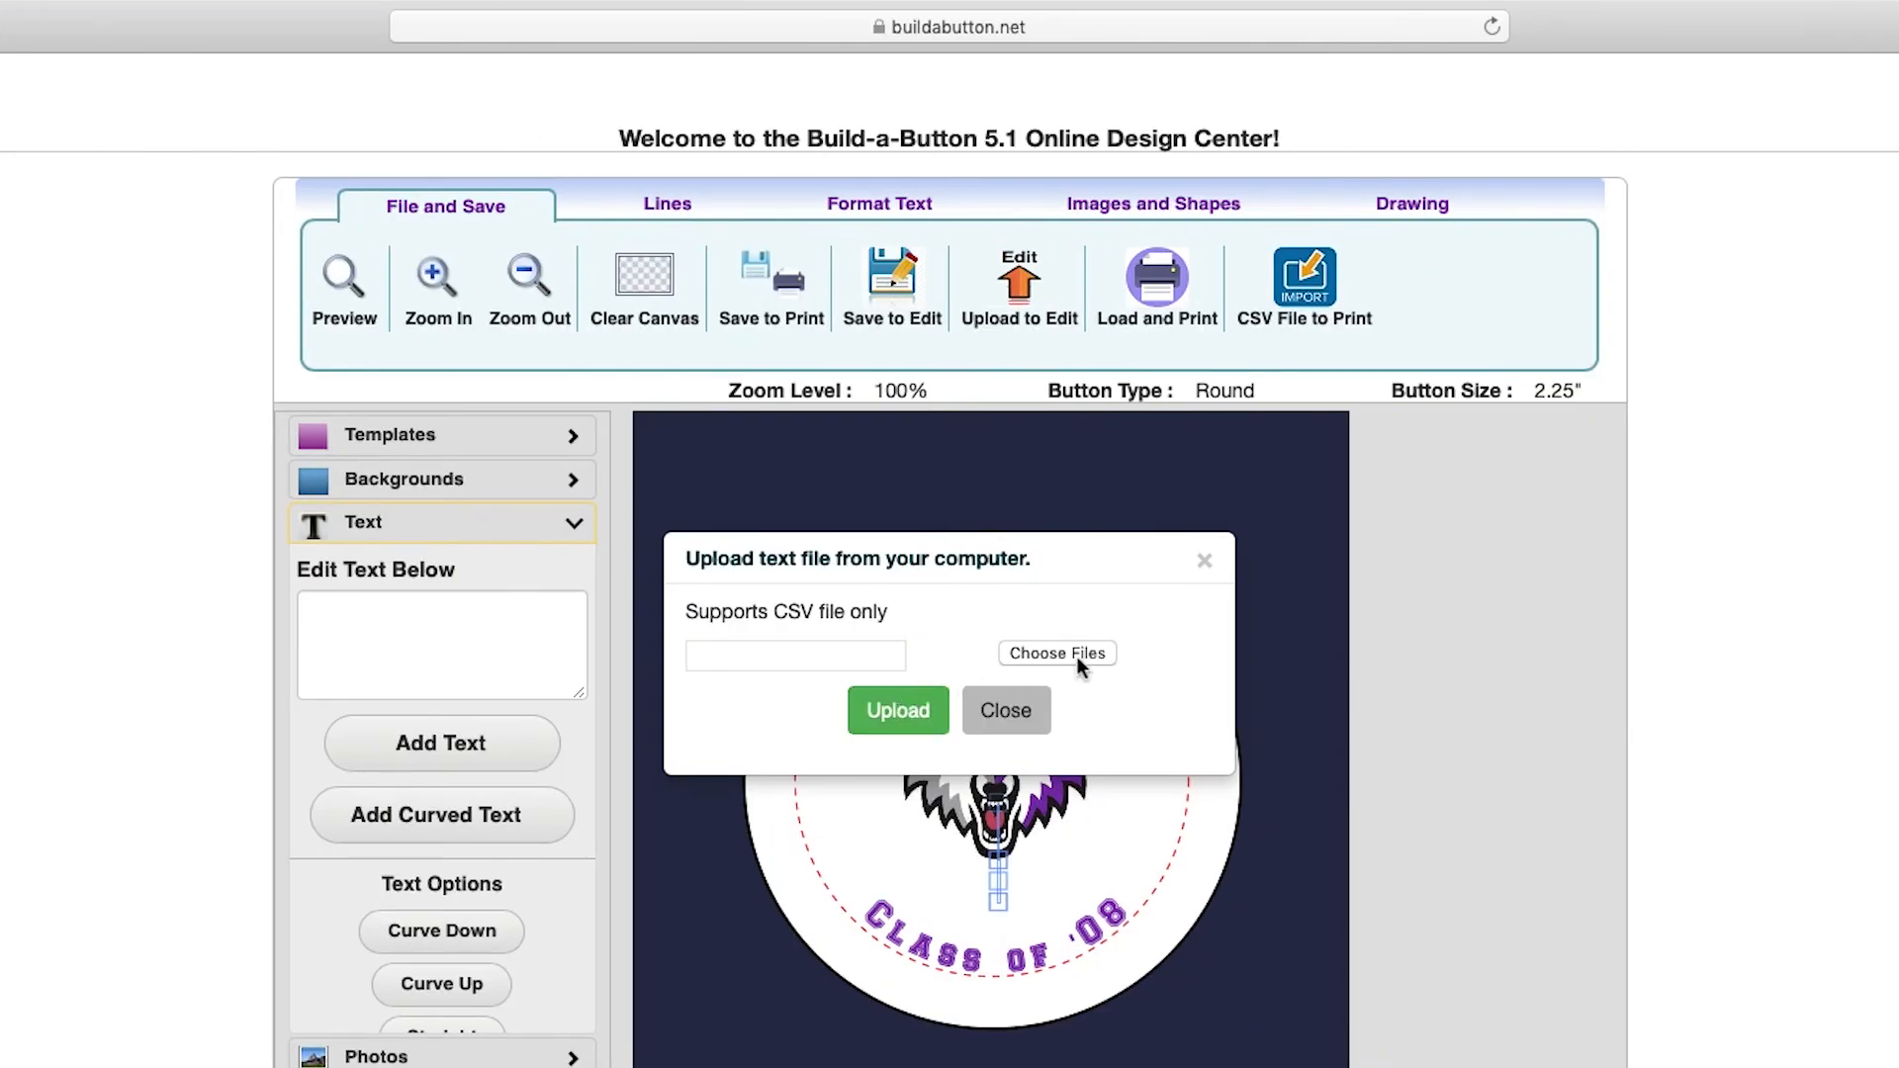
Upload wolverines class 2008.csv to merge the names into the design, generating files to download
{"action": "left_click", "coordinate": [1056, 653]}
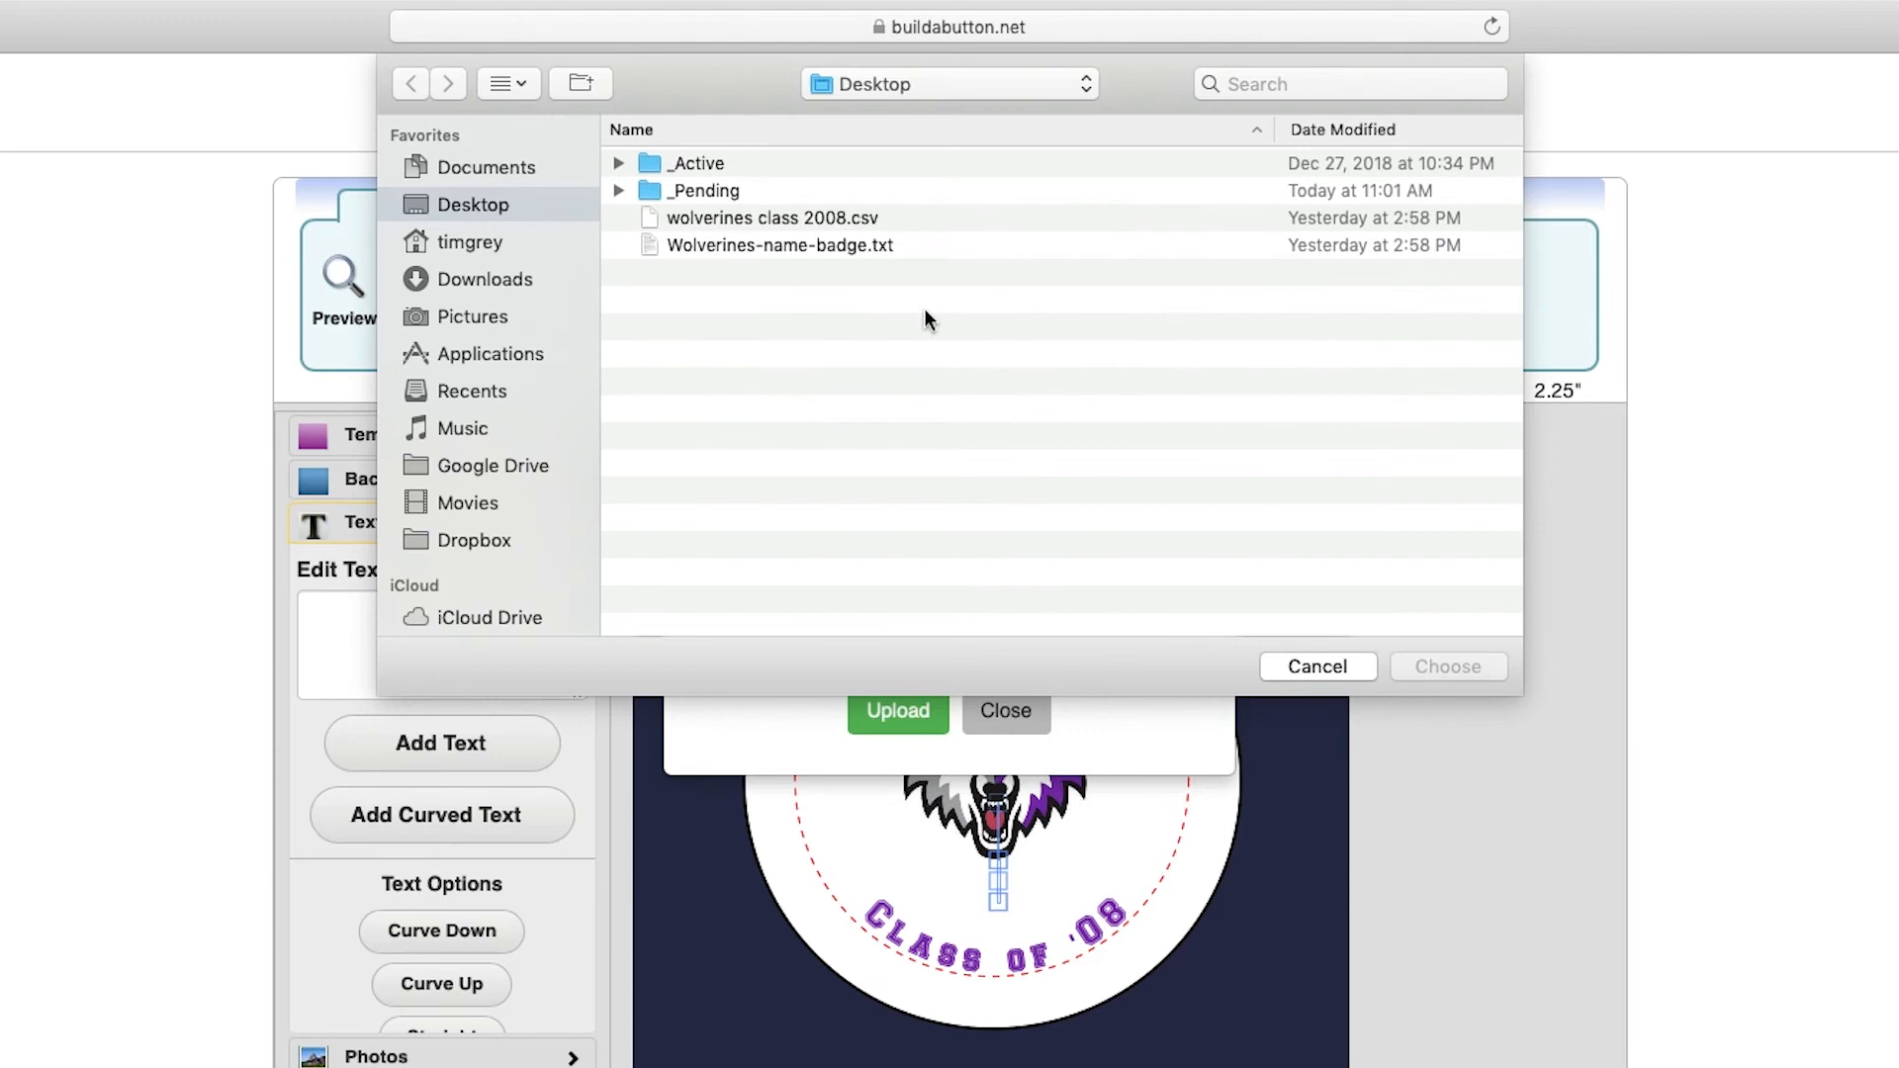
{"action": "left_click", "coordinate": [770, 218]}
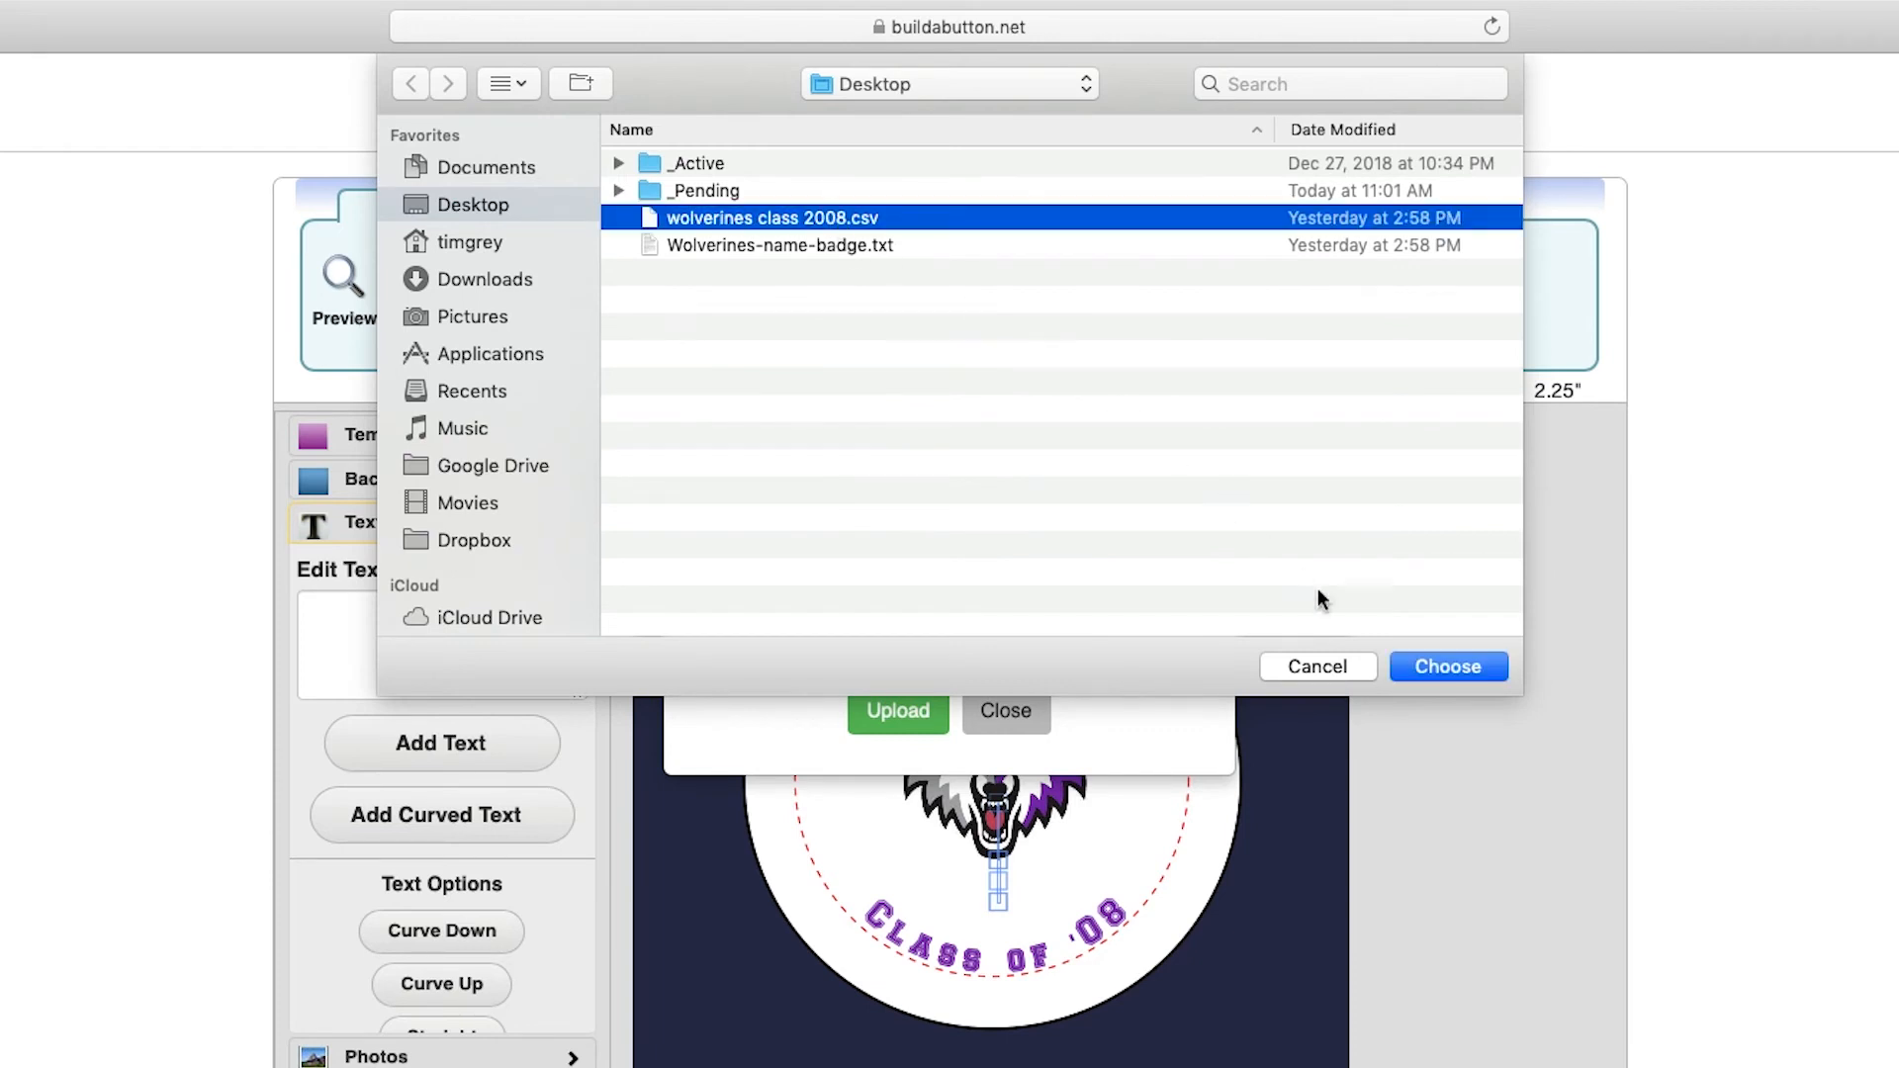
{"action": "left_click", "coordinate": [1447, 667]}
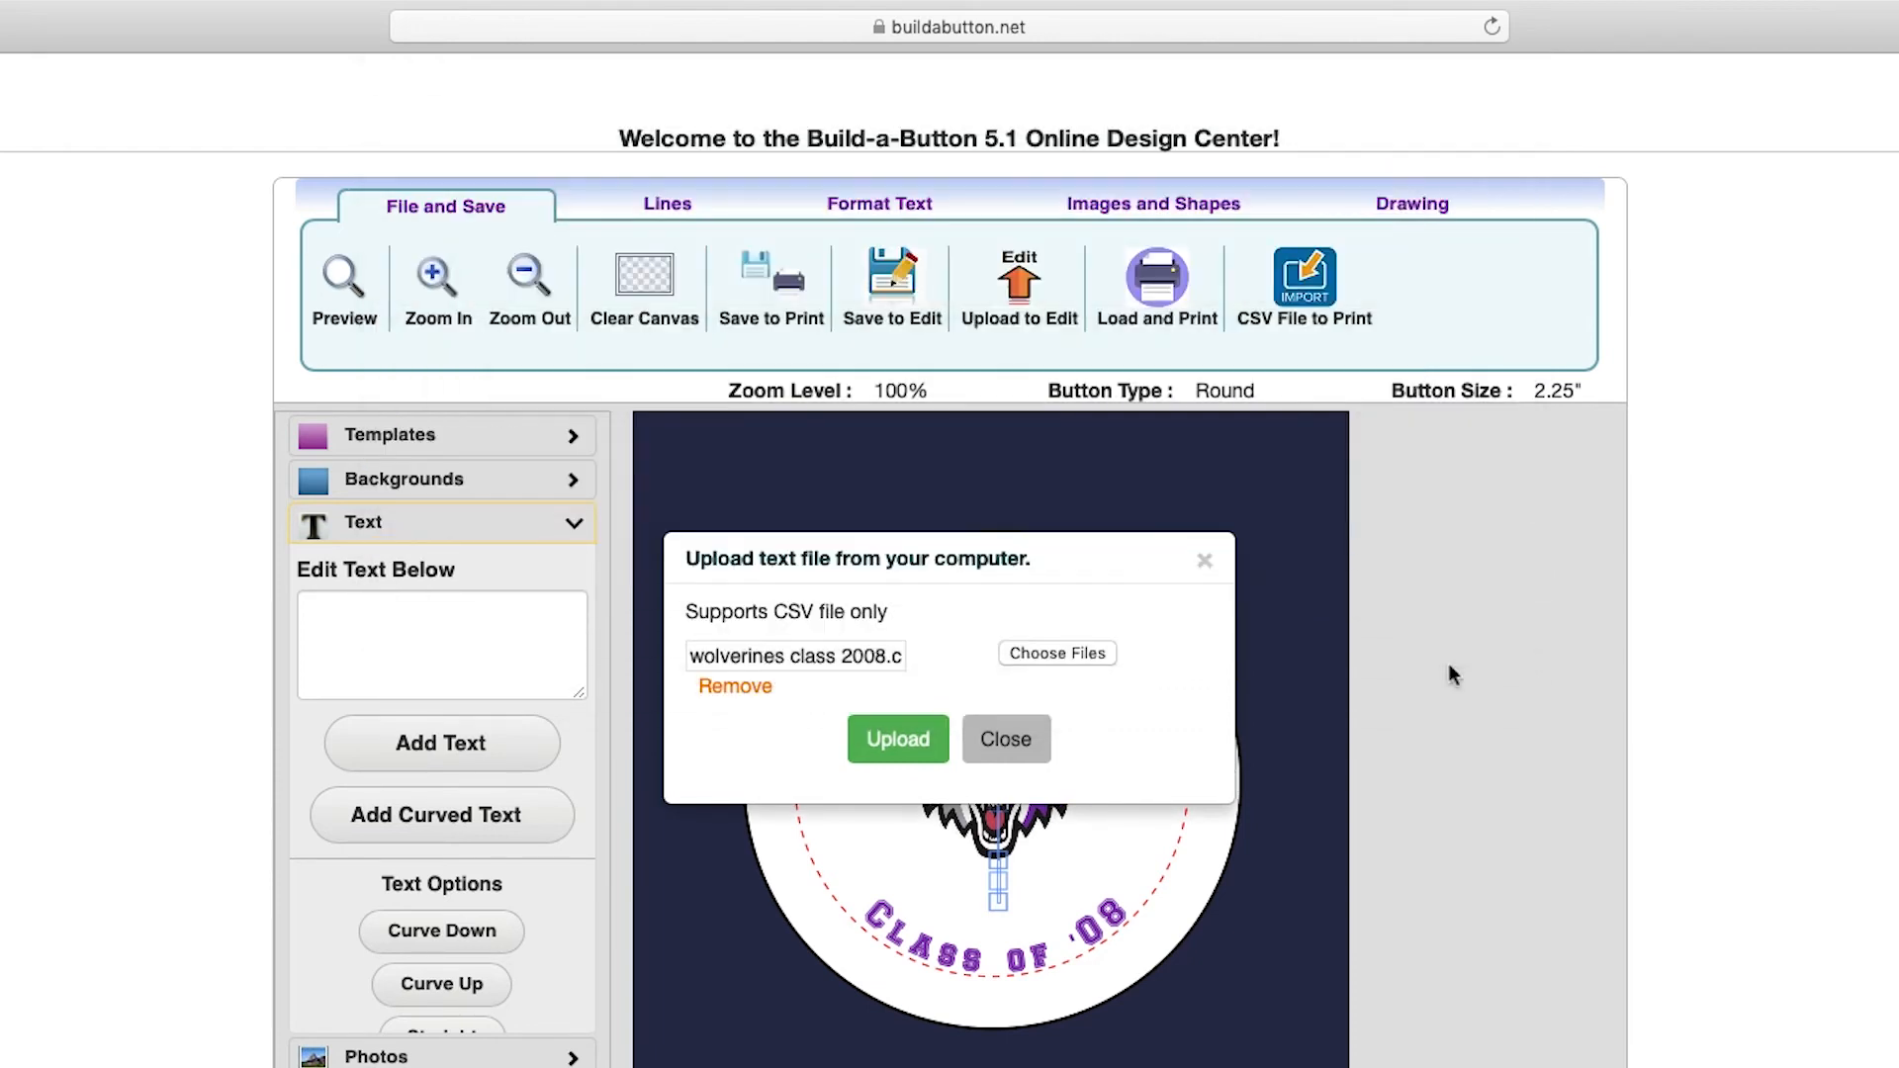
{"action": "left_click", "coordinate": [899, 738]}
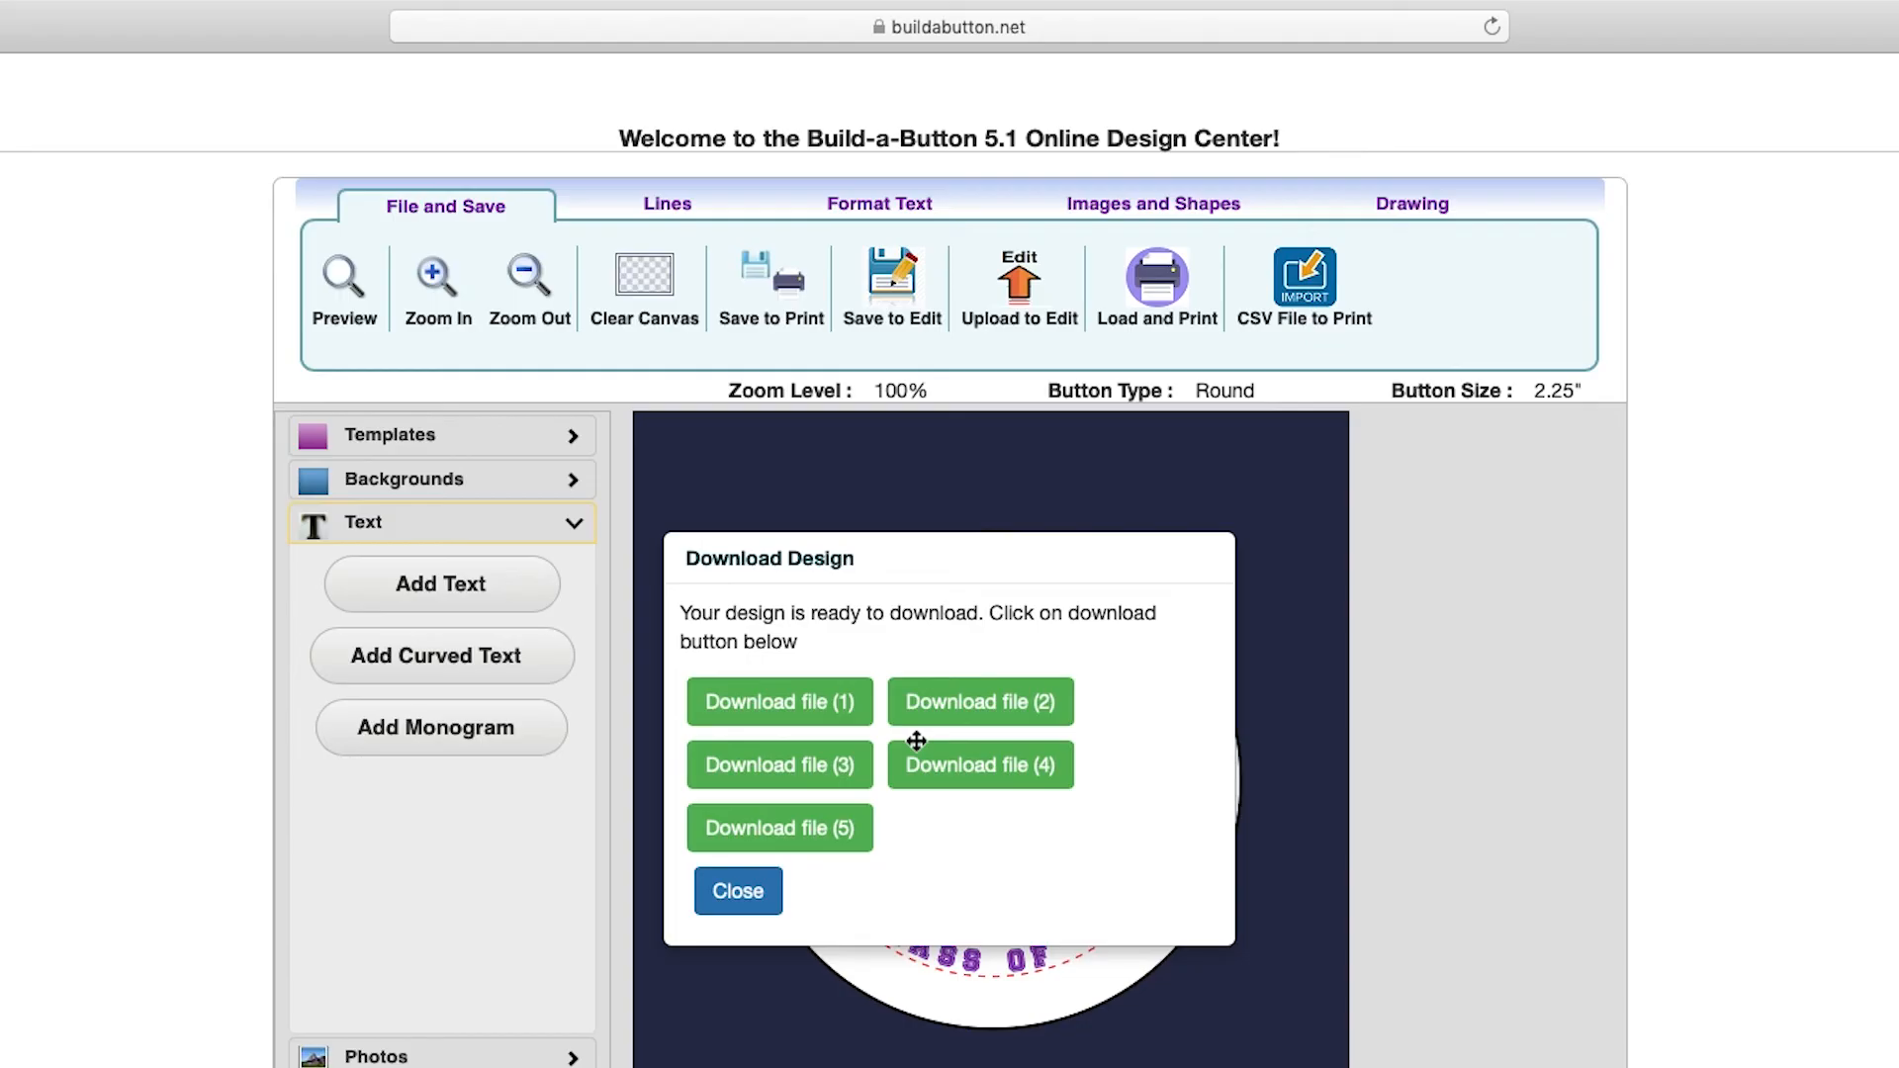
{"action": "mouse_move", "coordinate": [753, 867]}
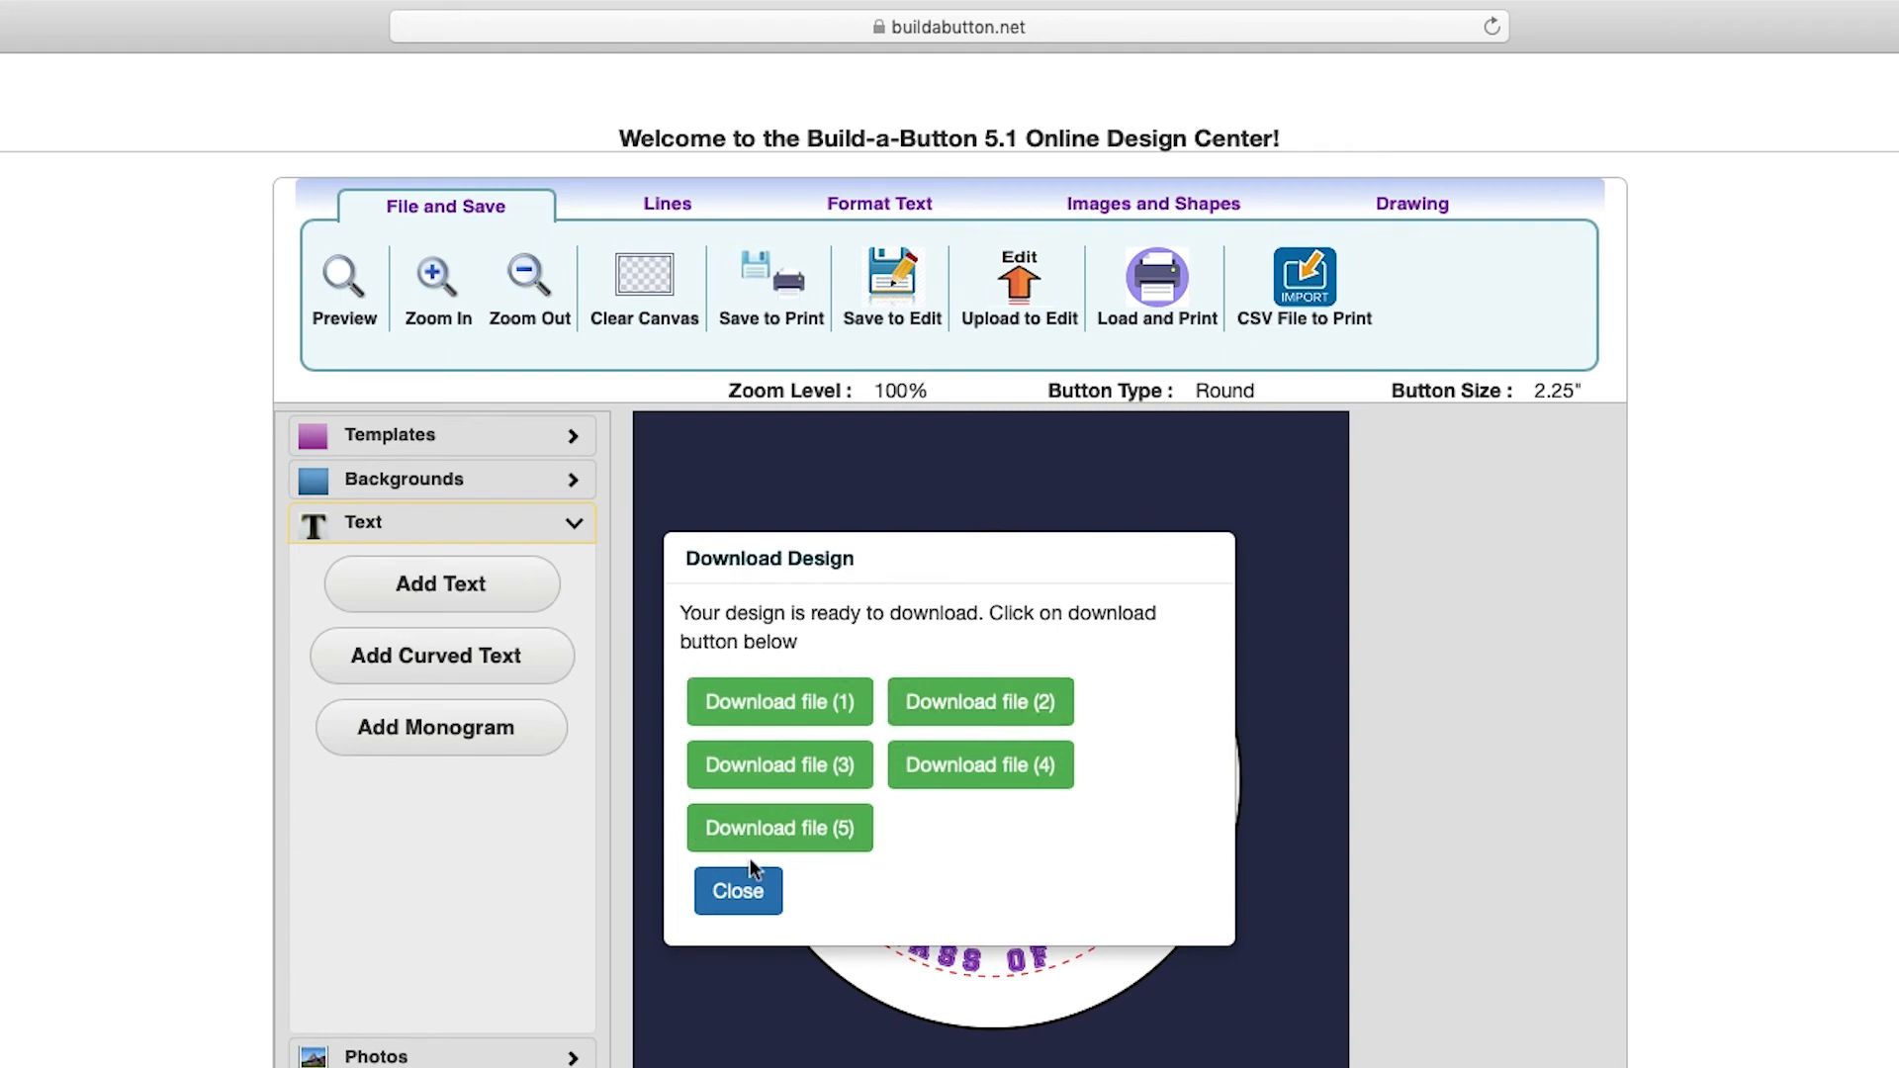
{"action": "mouse_move", "coordinate": [910, 837]}
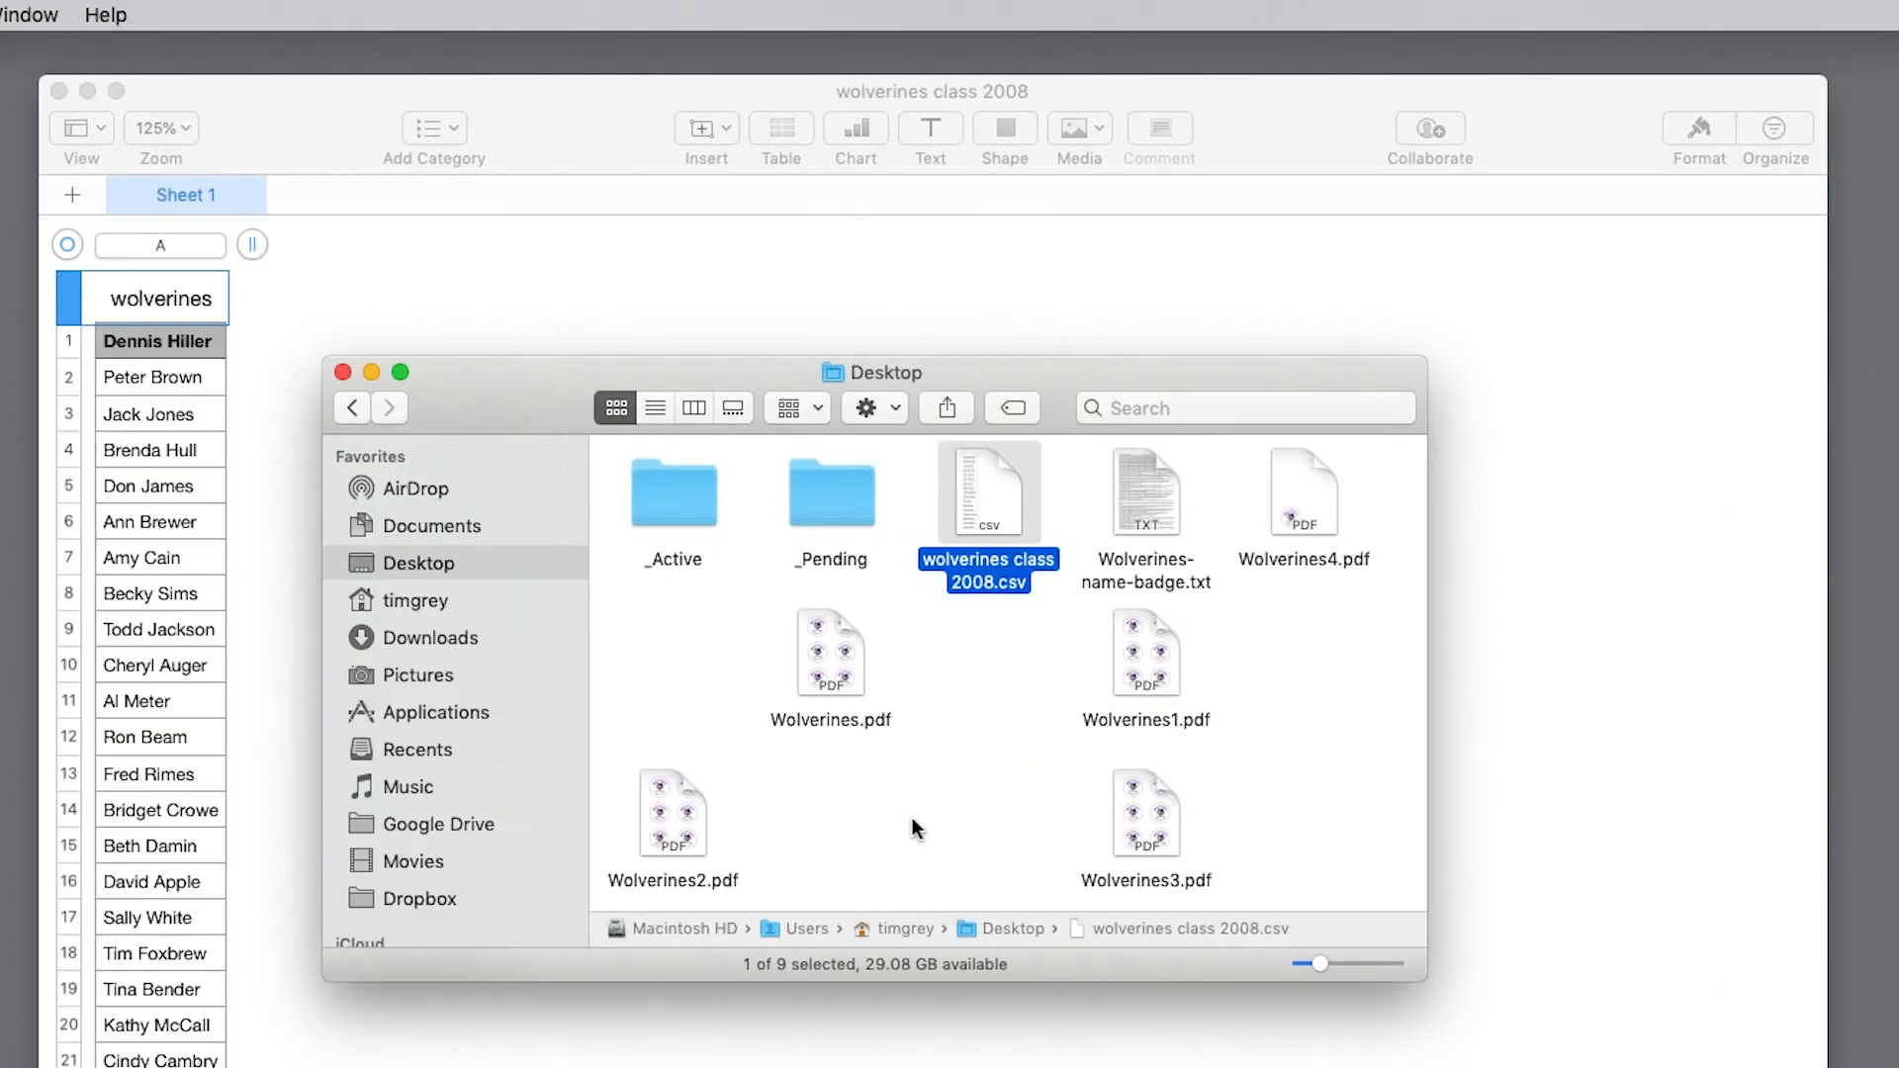
{"action": "mouse_move", "coordinate": [1152, 651]}
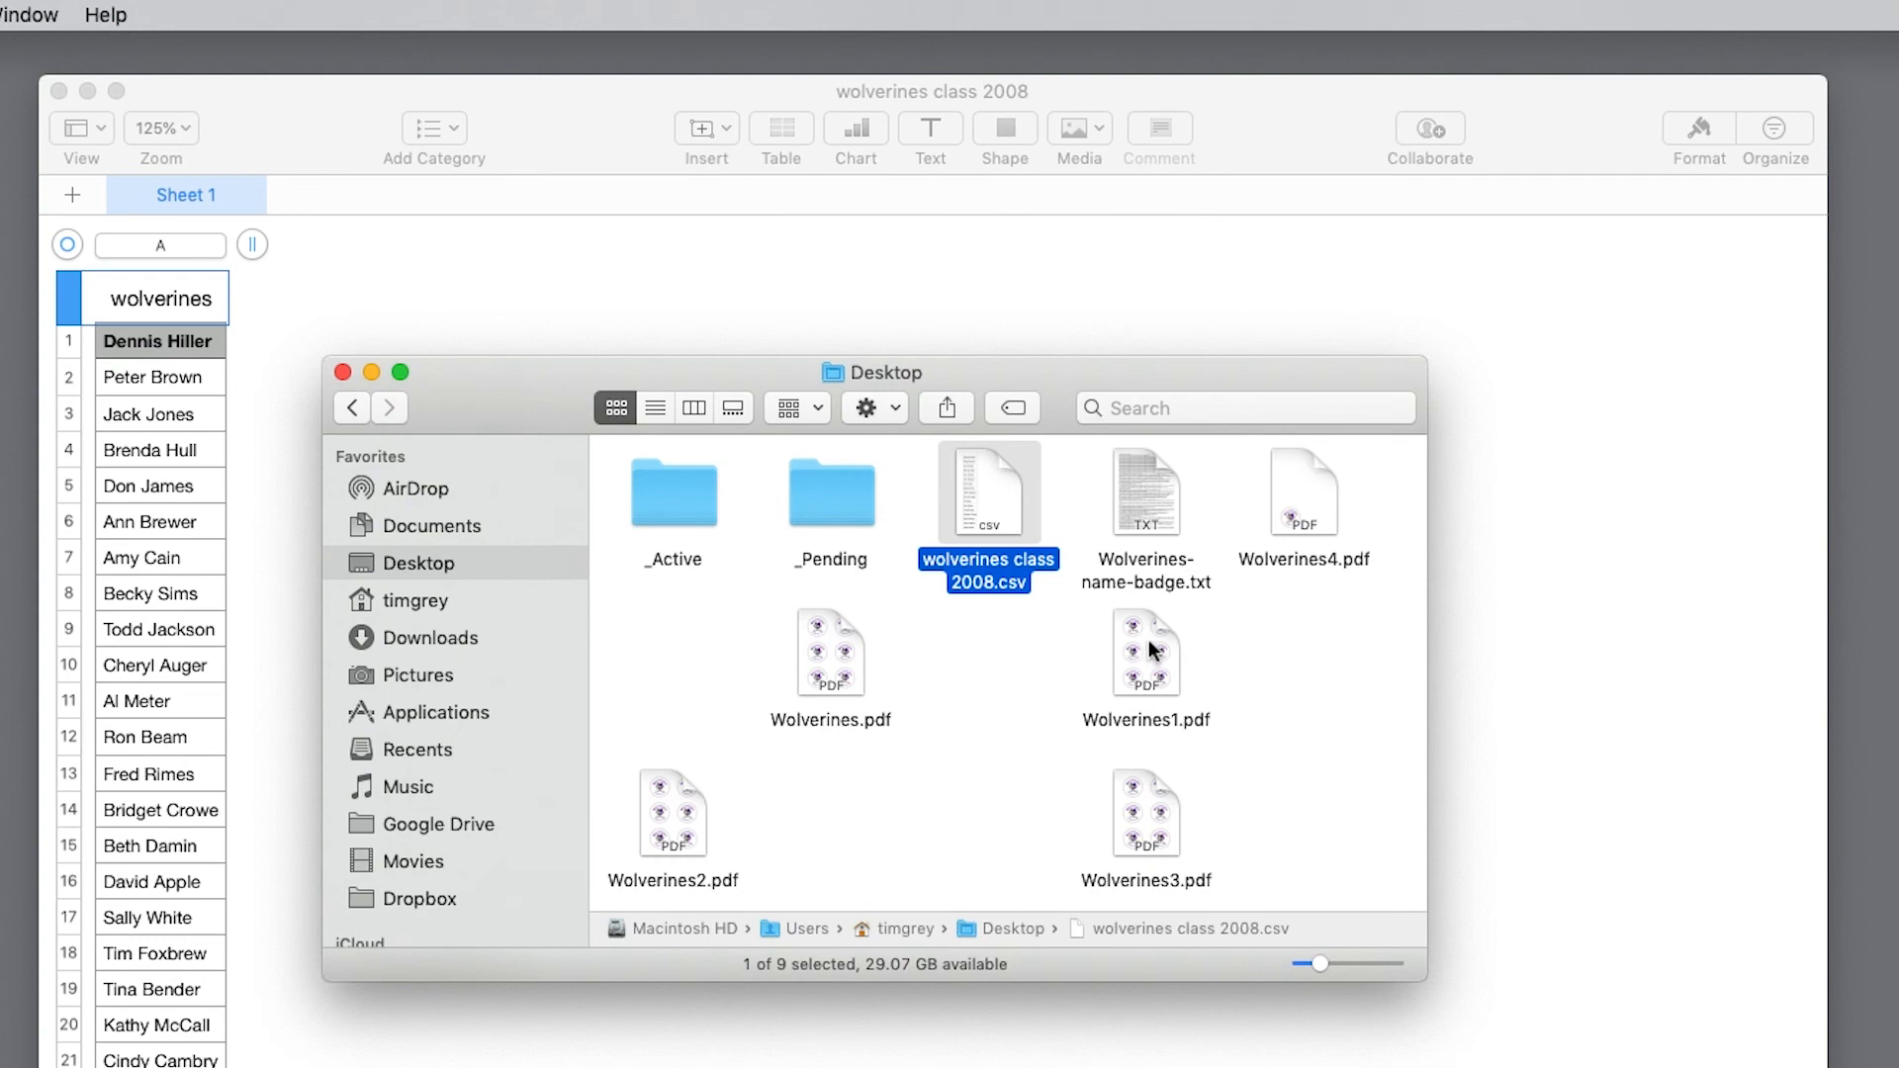
Open Wolverines1.pdf to check the sheet of buttons with individual names
{"action": "double_click", "coordinate": [1146, 653]}
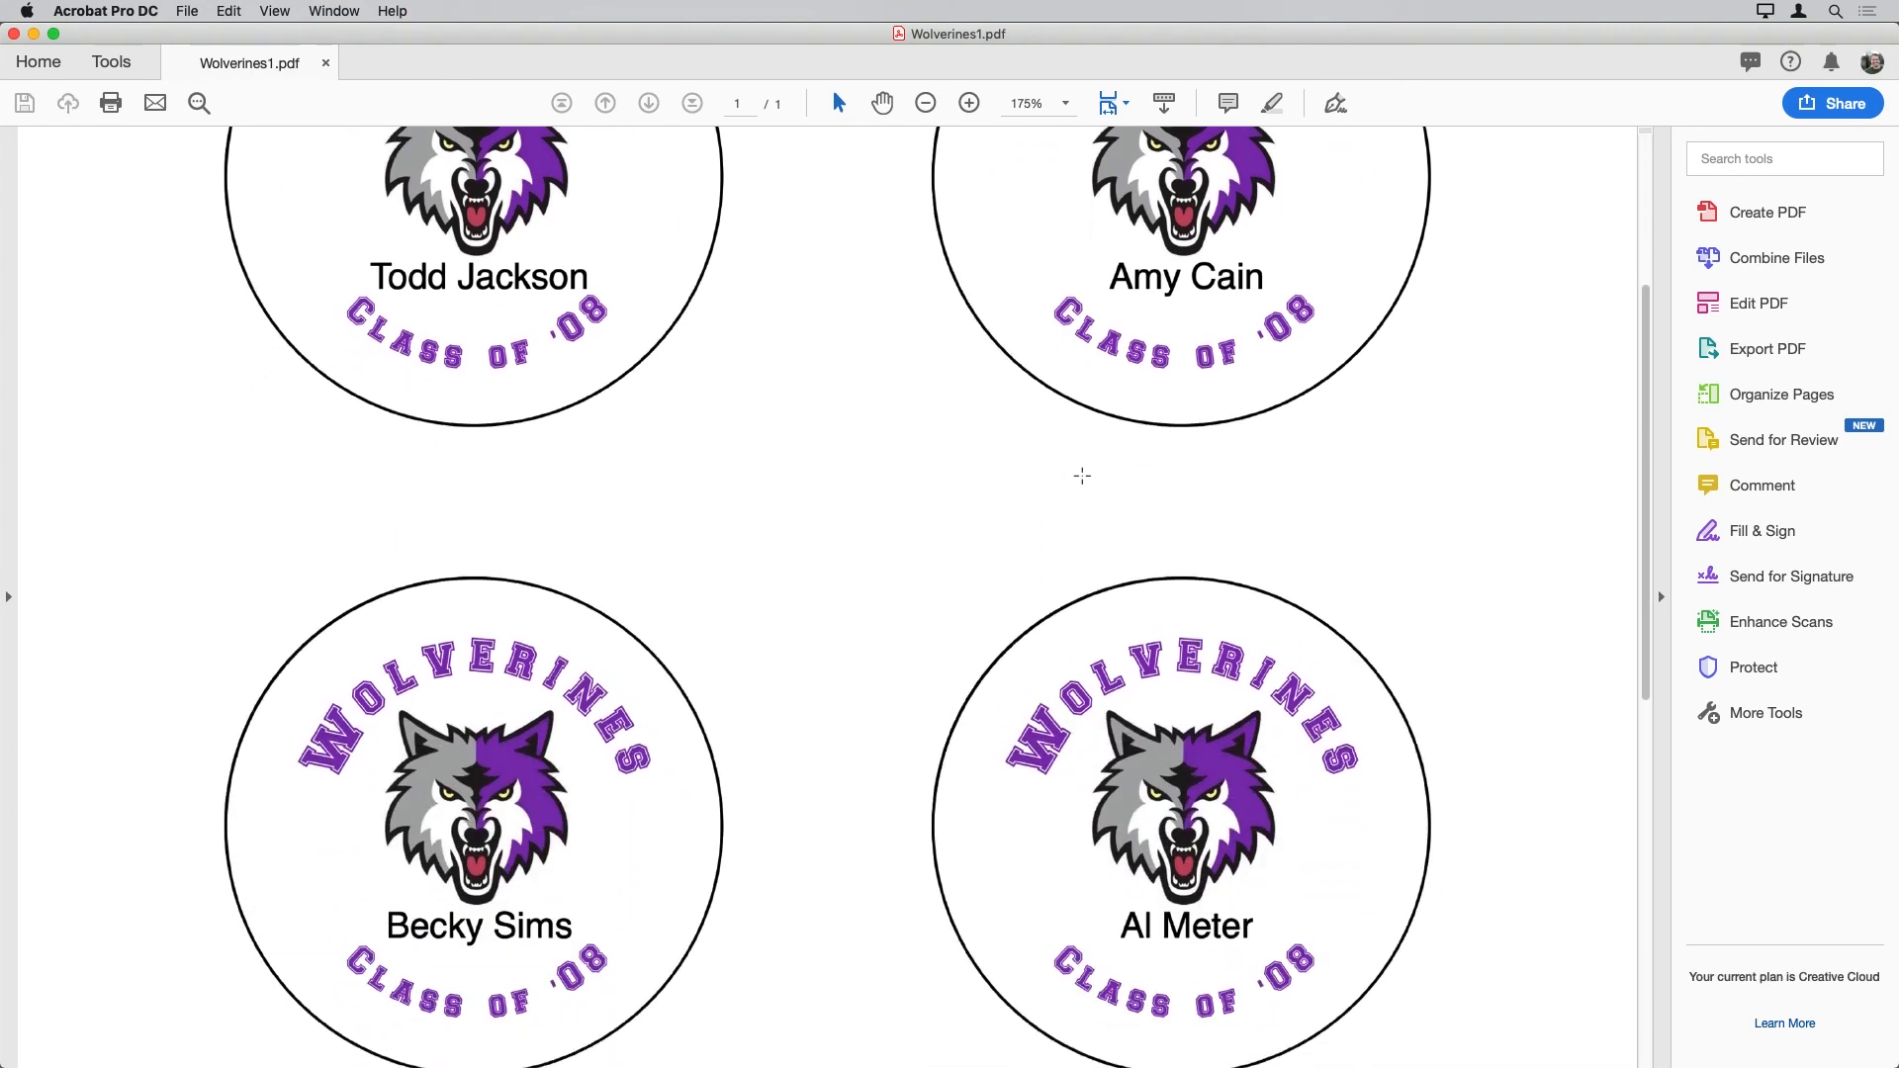
{"action": "scroll", "scroll_direction": "down", "scroll_amount": 3}
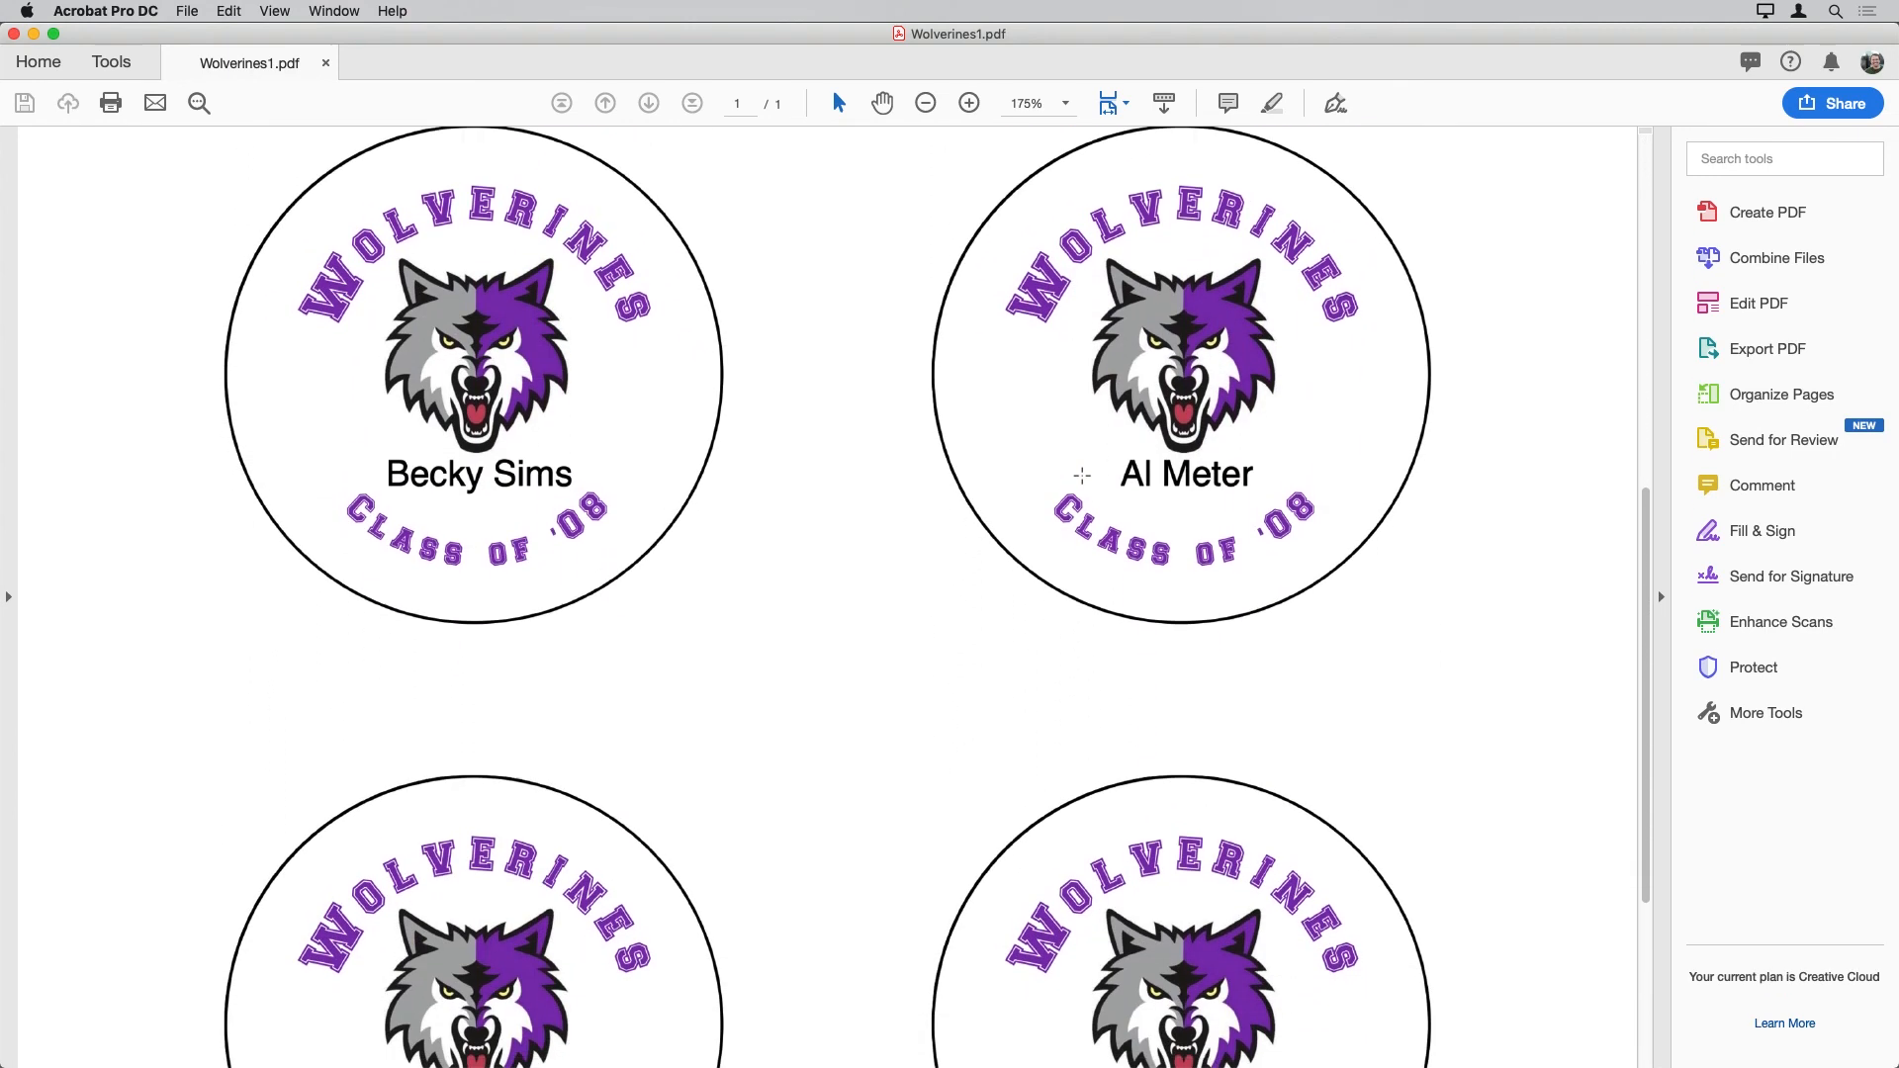
{"action": "scroll", "scroll_direction": "down", "scroll_amount": 3}
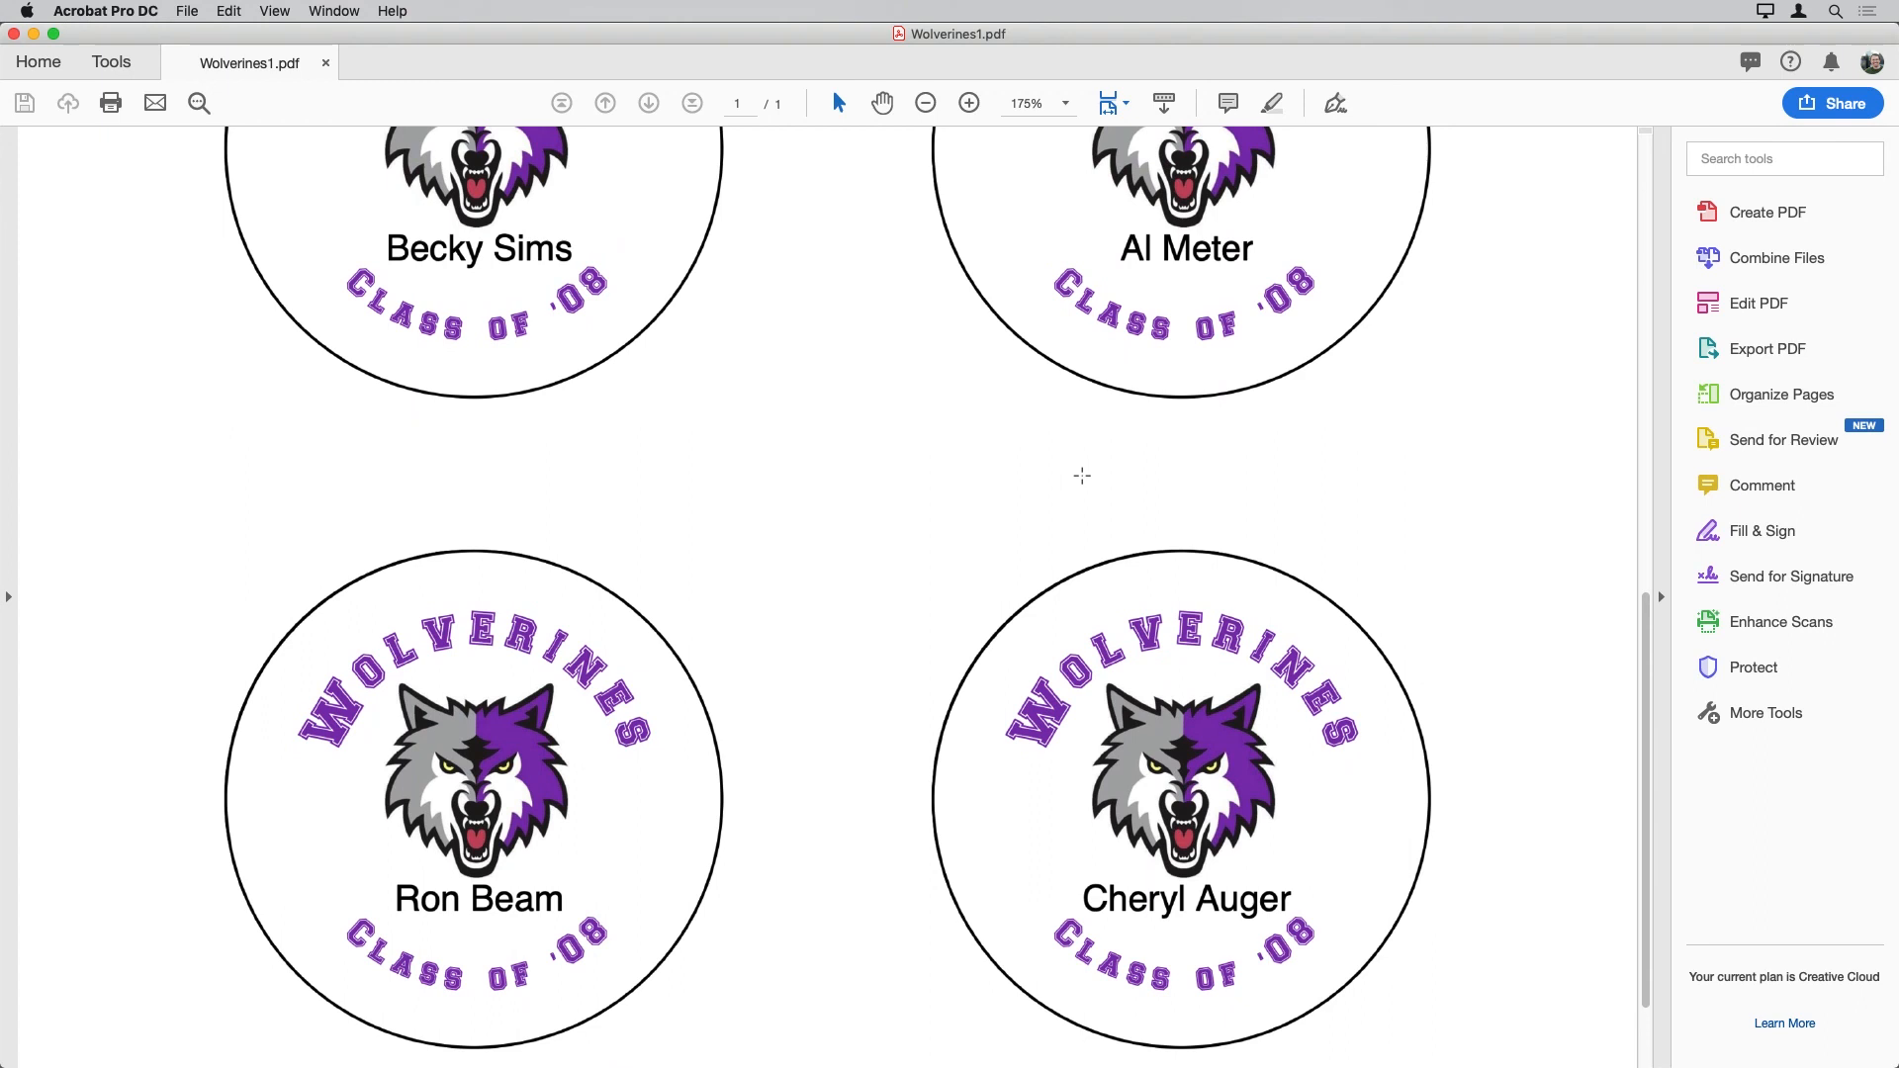